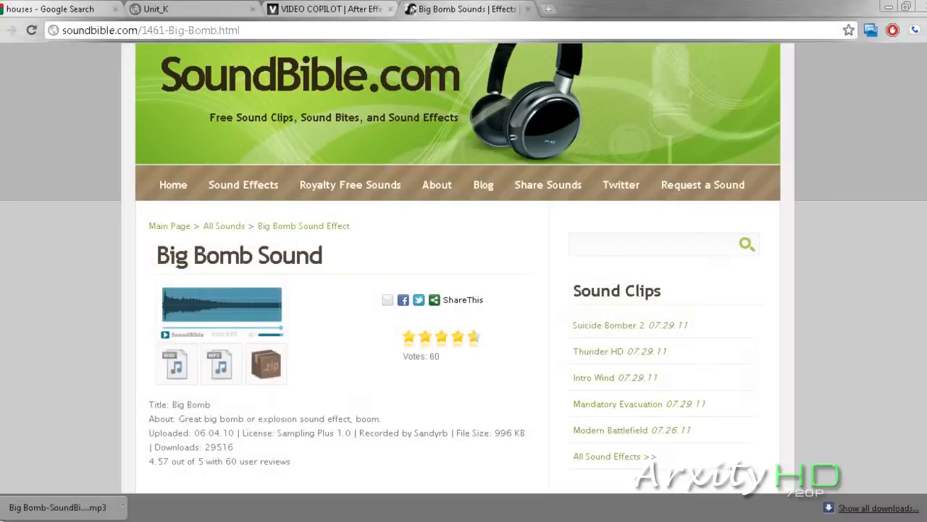
# Browse the Unit K explosion stock footage page in Chrome
pyautogui.click(158, 8)
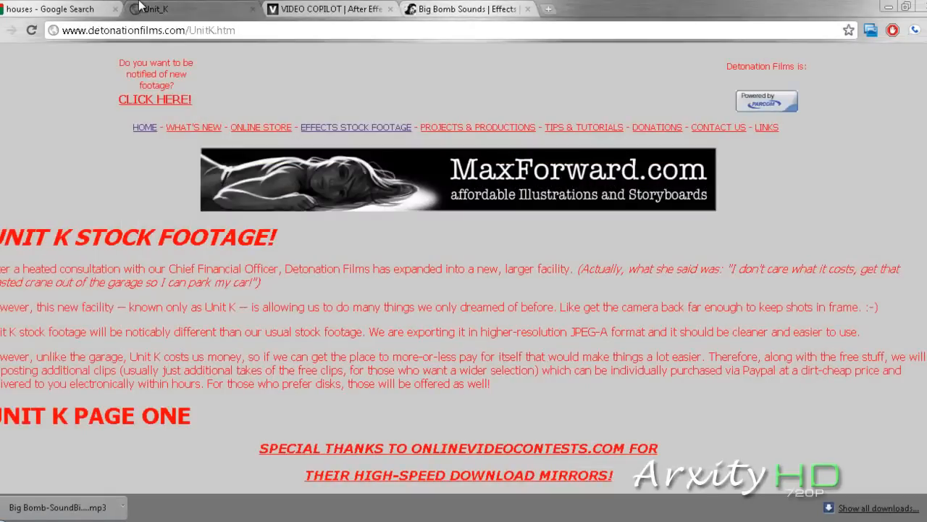
pyautogui.scroll(-3)
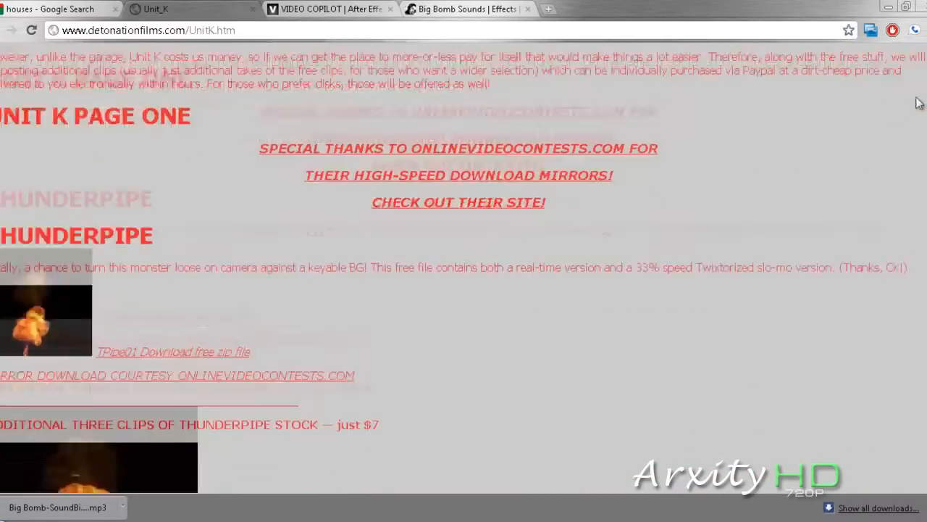
pyautogui.scroll(-3)
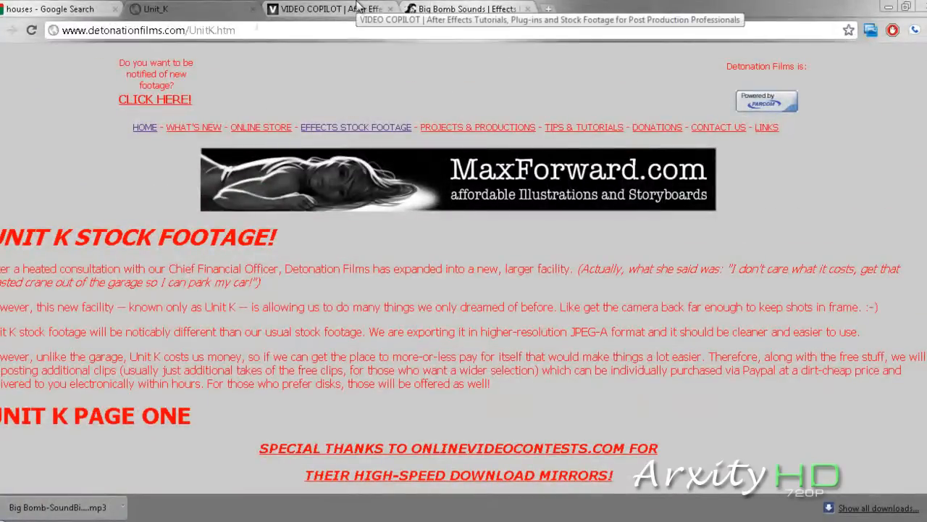
pyautogui.moveTo(252, 25)
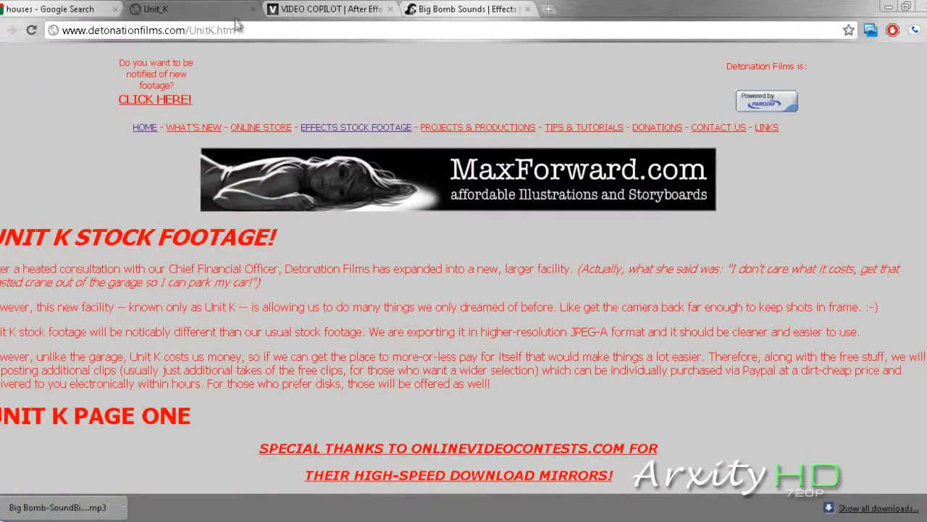
# Browse the Video Copilot Action Essentials 2 page and play its compositing demo video
pyautogui.click(341, 9)
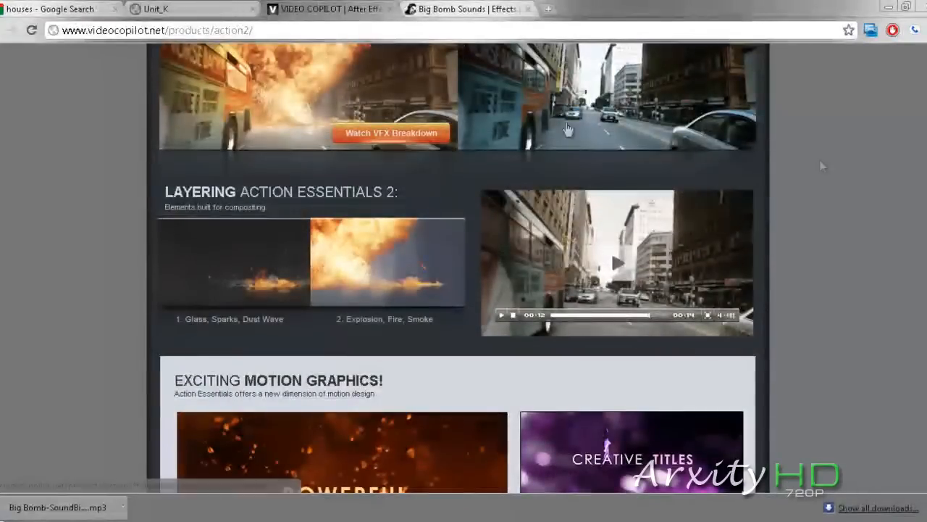
pyautogui.scroll(-3)
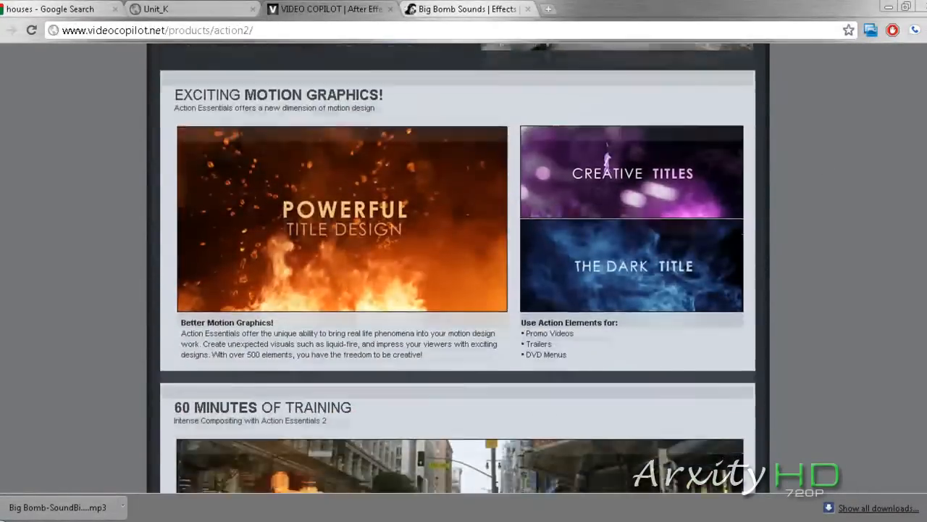
pyautogui.scroll(-3)
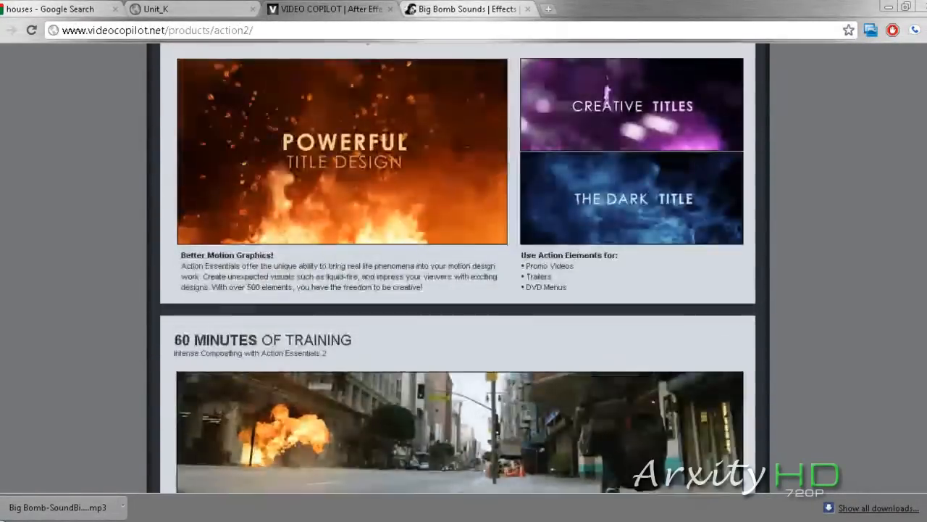
pyautogui.scroll(-3)
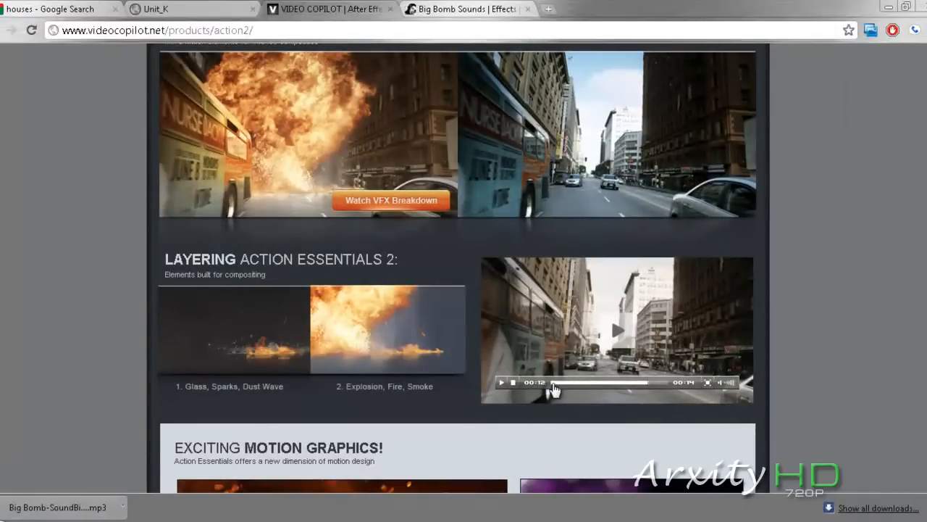
pyautogui.click(507, 383)
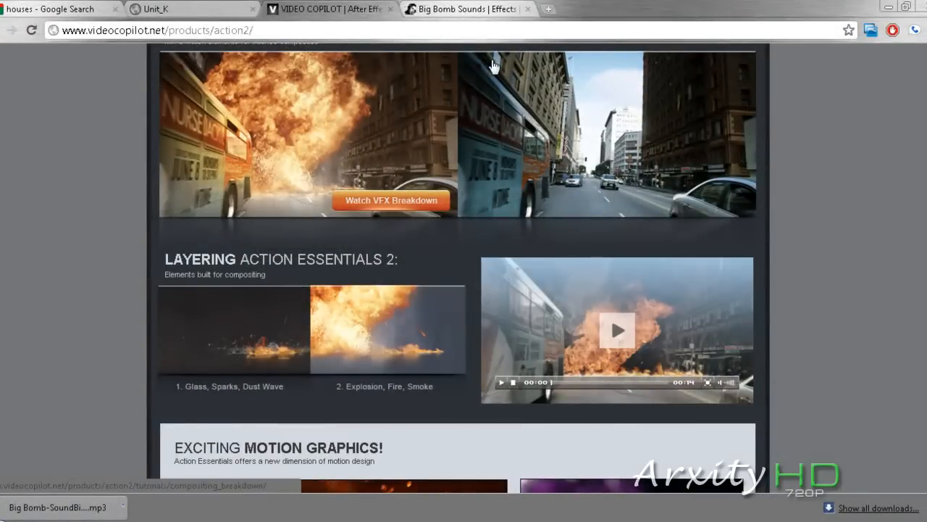
pyautogui.click(467, 9)
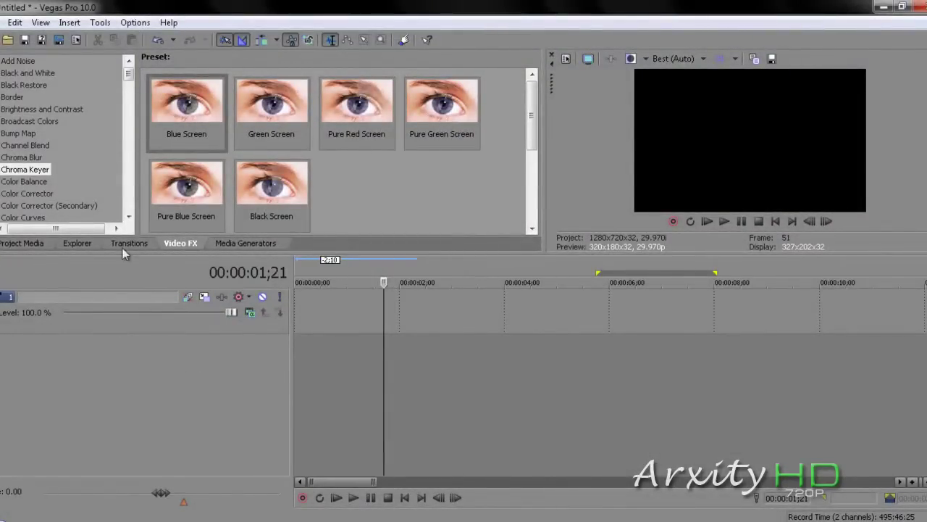
# Place PICT0007.JPG on the timeline and Tpipe01a.mov on a newly inserted video track
pyautogui.click(20, 242)
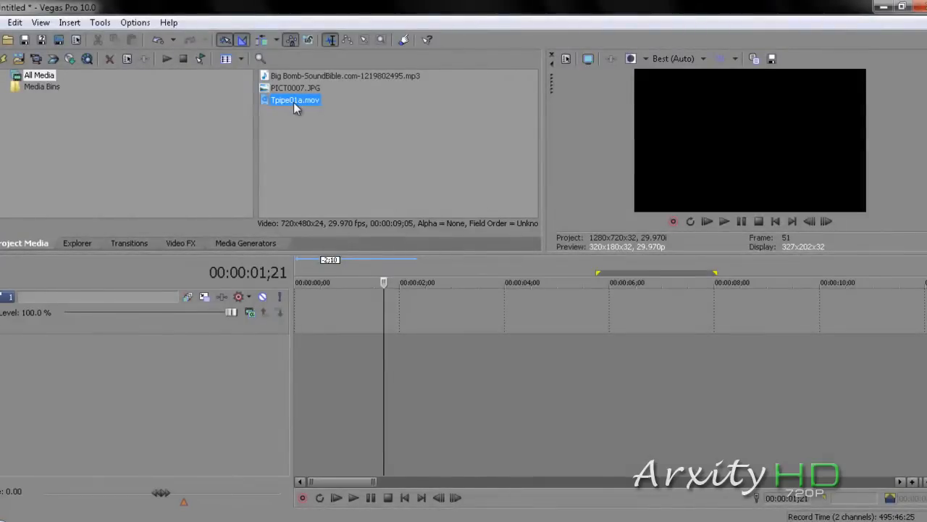
pyautogui.moveTo(285, 92)
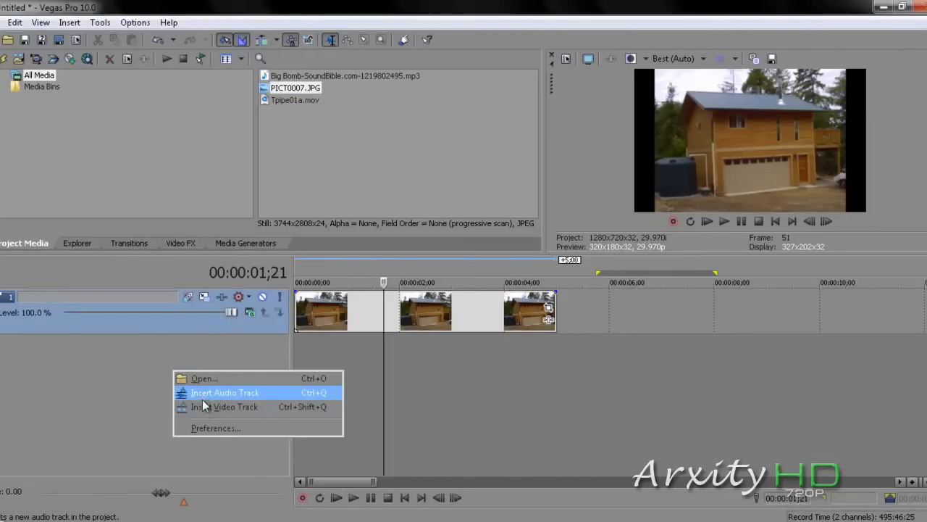
pyautogui.click(225, 392)
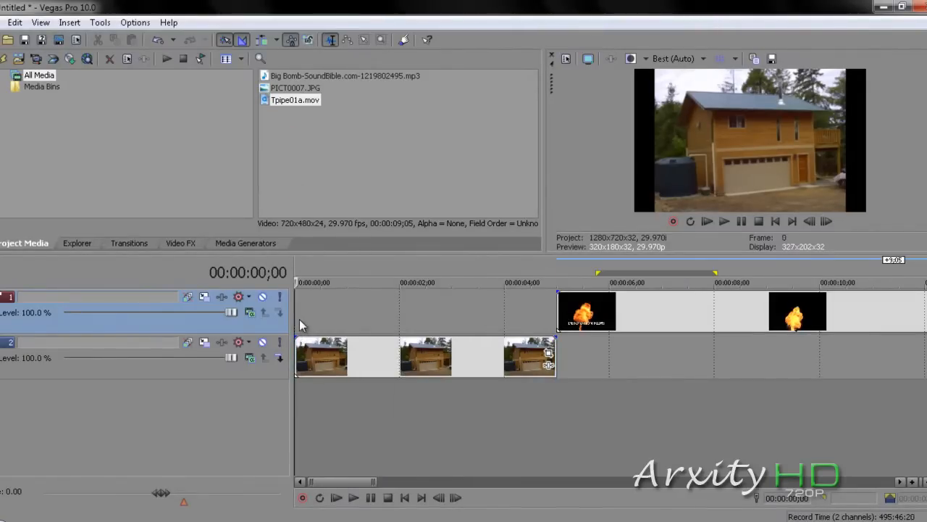
pyautogui.moveTo(357, 361)
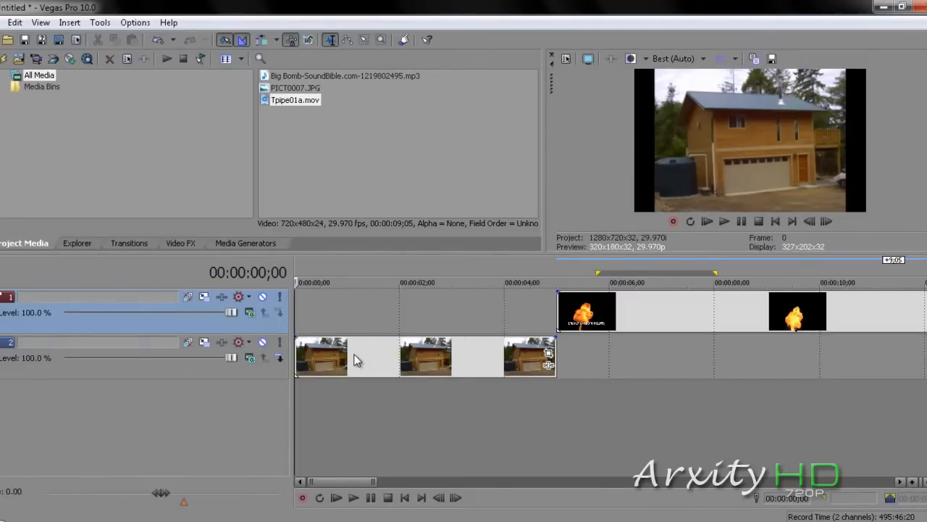
# Apply the 16:9 Widescreen TV pan/crop preset to the house photo event
pyautogui.rightClick(355, 359)
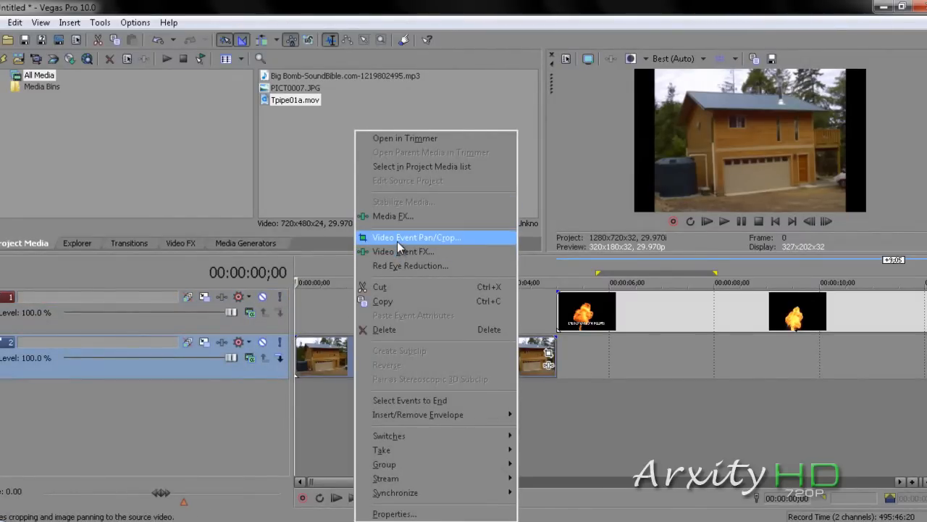
pyautogui.click(415, 237)
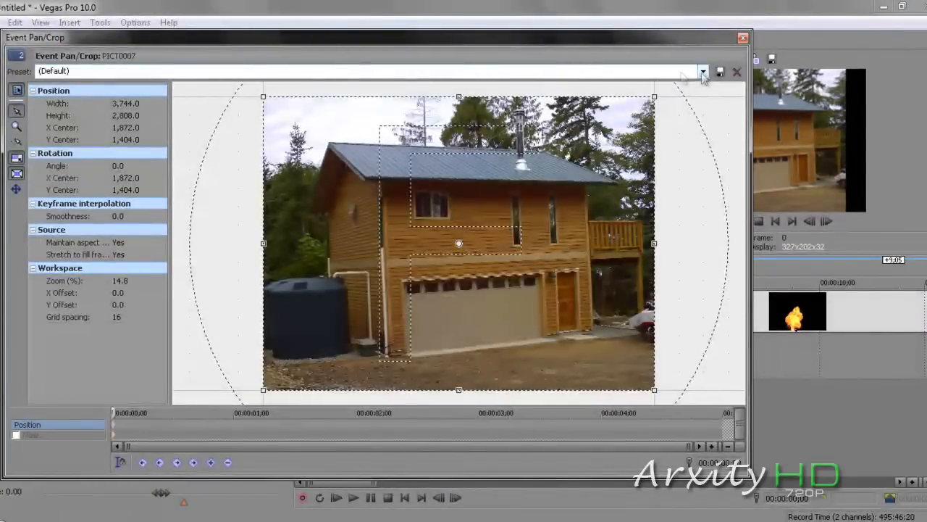
pyautogui.click(702, 70)
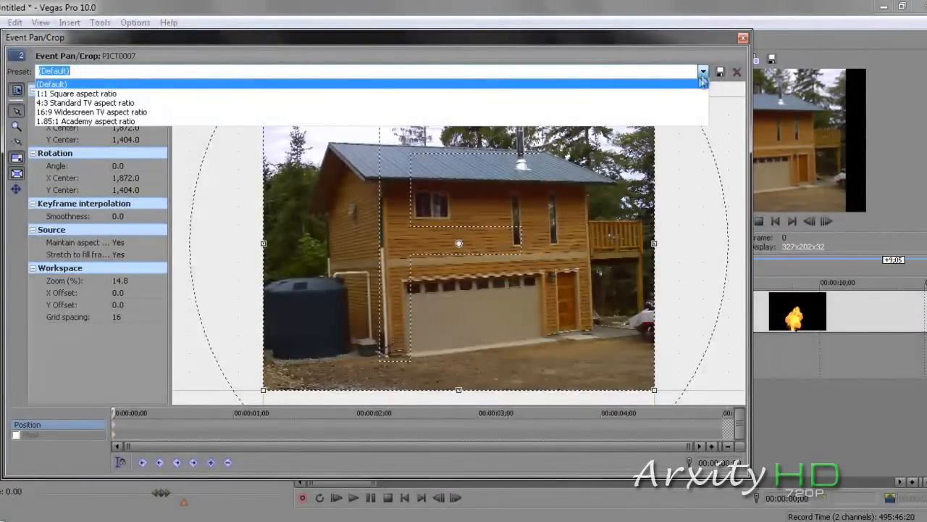
pyautogui.moveTo(666, 116)
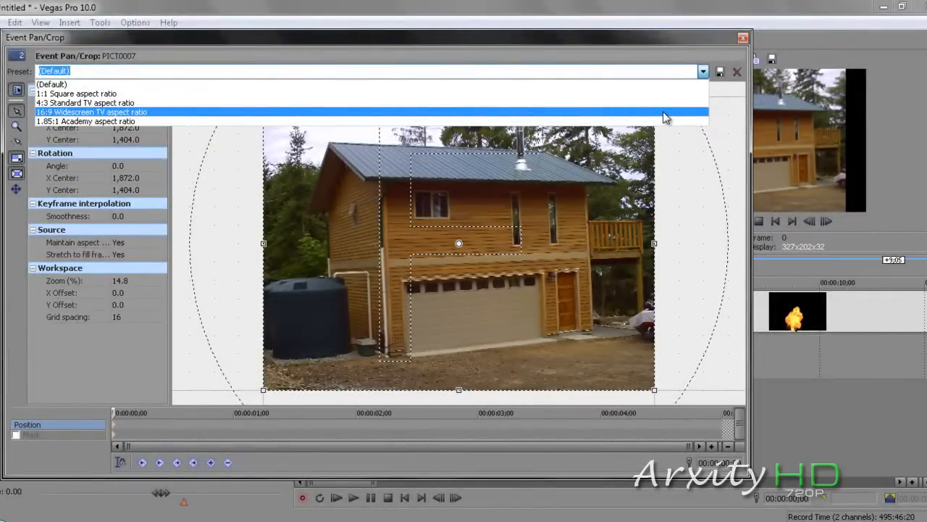
pyautogui.click(95, 113)
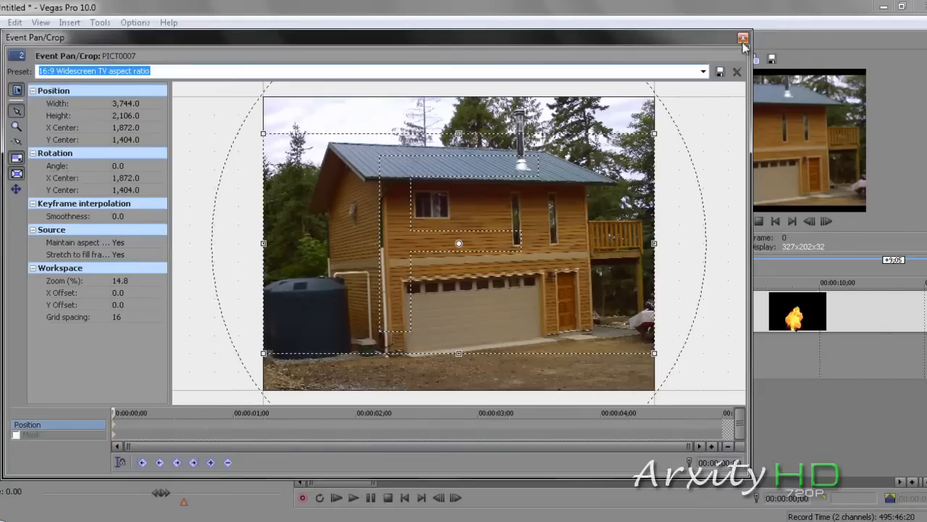
pyautogui.click(741, 36)
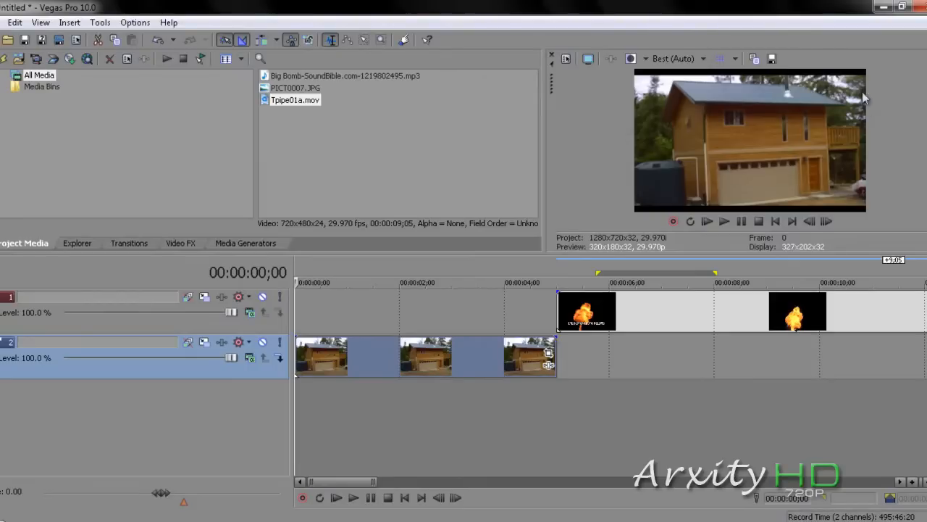
pyautogui.moveTo(679, 156)
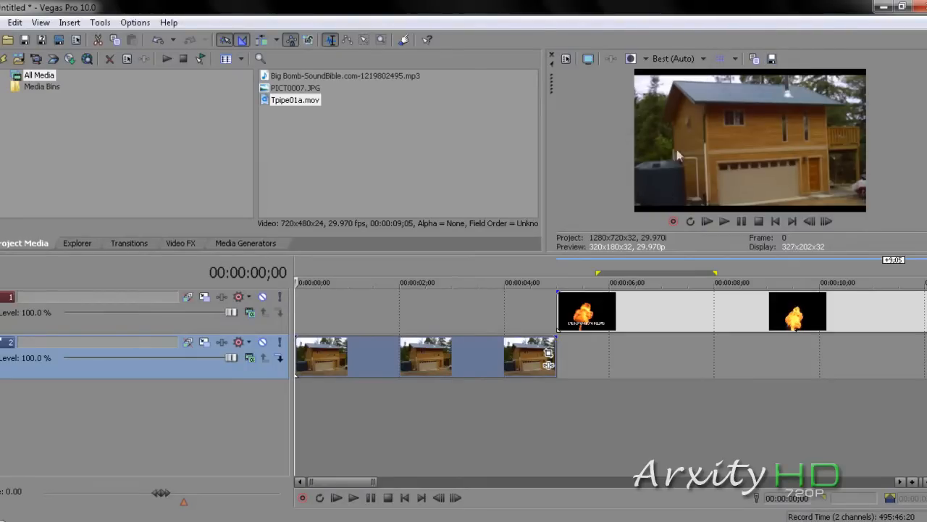
pyautogui.moveTo(604, 173)
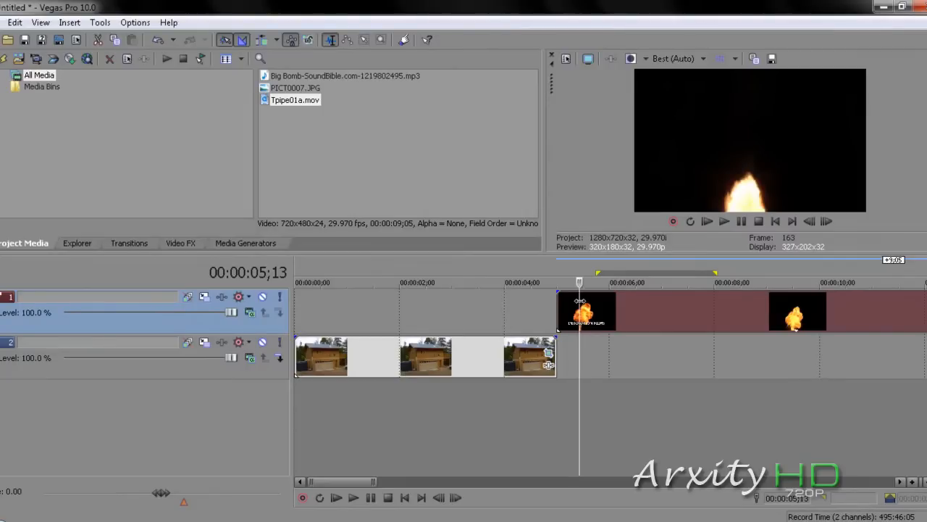
# Apply the 16:9 Widescreen TV pan/crop preset to the explosion clip event
pyautogui.rightClick(587, 312)
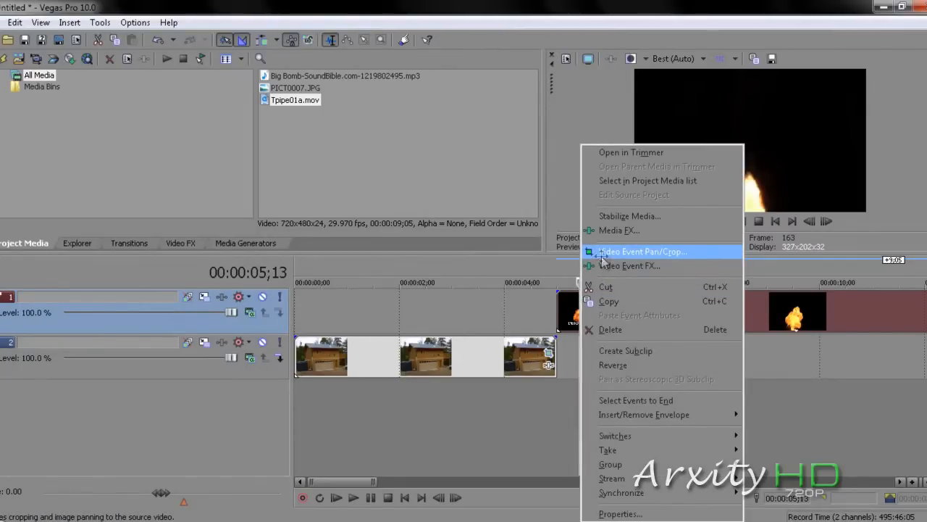
pyautogui.click(643, 252)
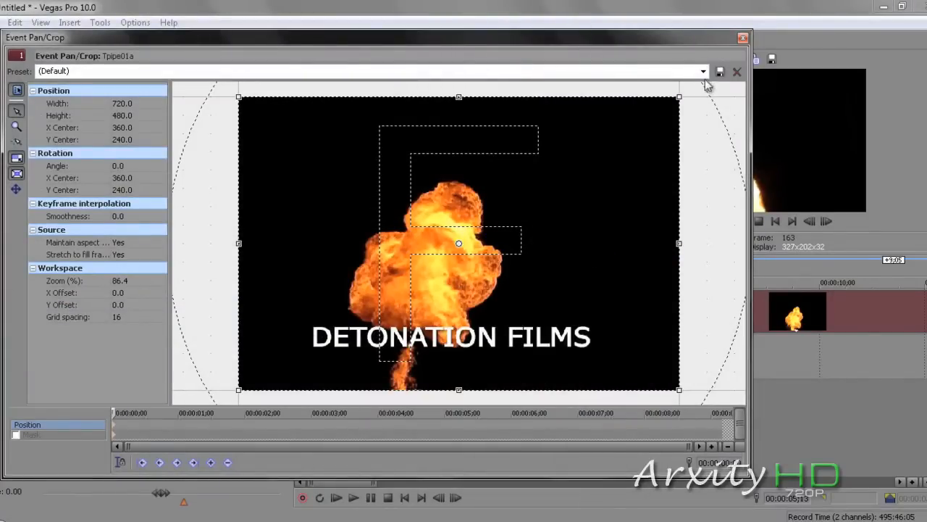
pyautogui.click(700, 71)
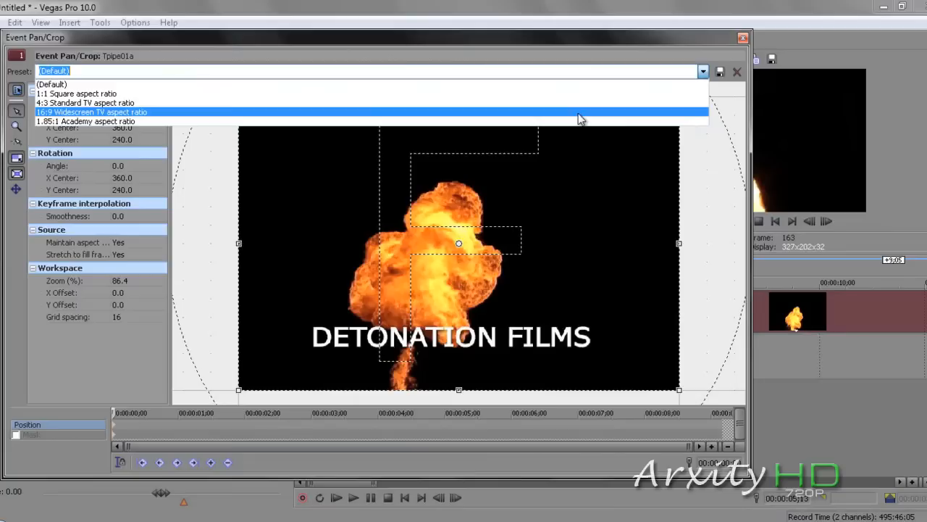
pyautogui.click(91, 111)
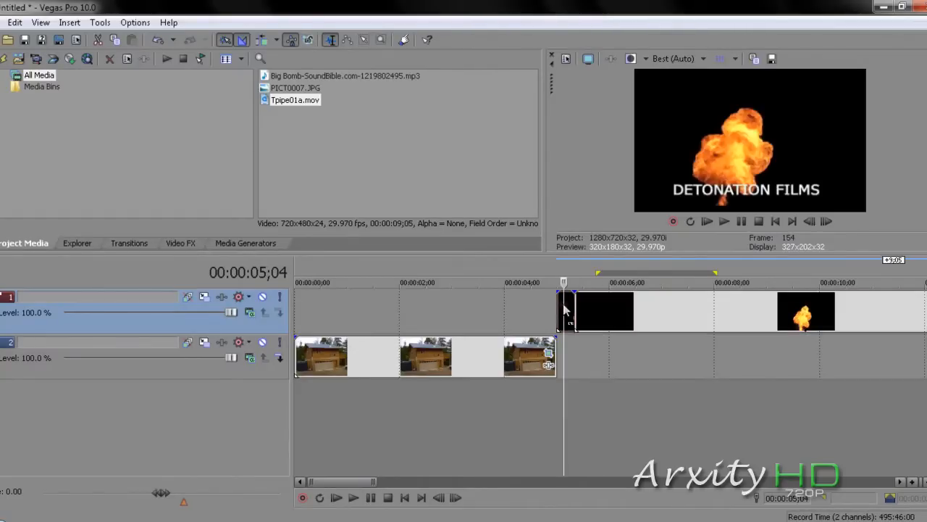
# Select the explosion clip and play it back to review before trimming
pyautogui.click(605, 312)
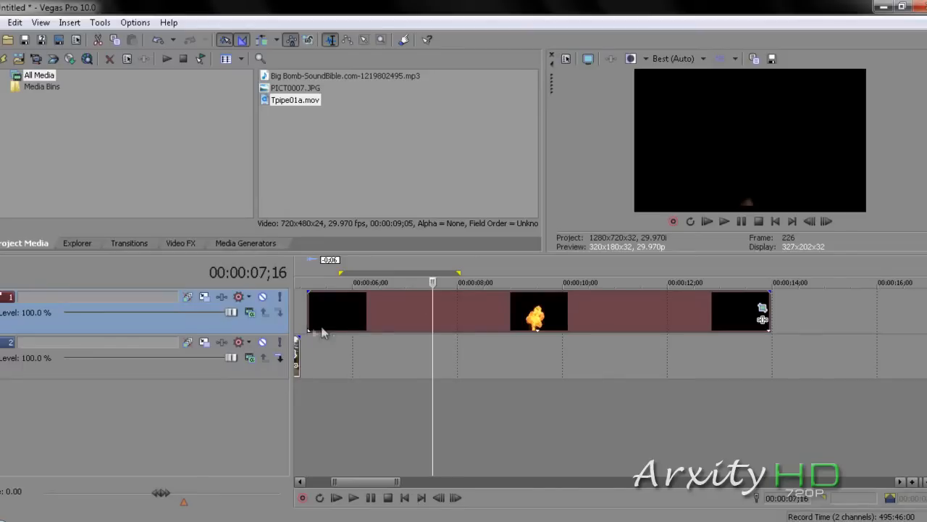
pyautogui.click(356, 498)
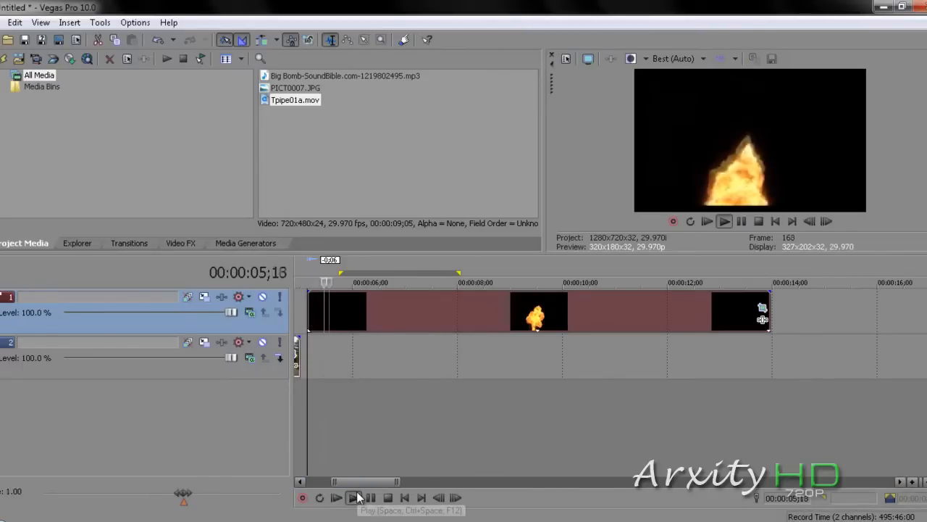
pyautogui.click(353, 497)
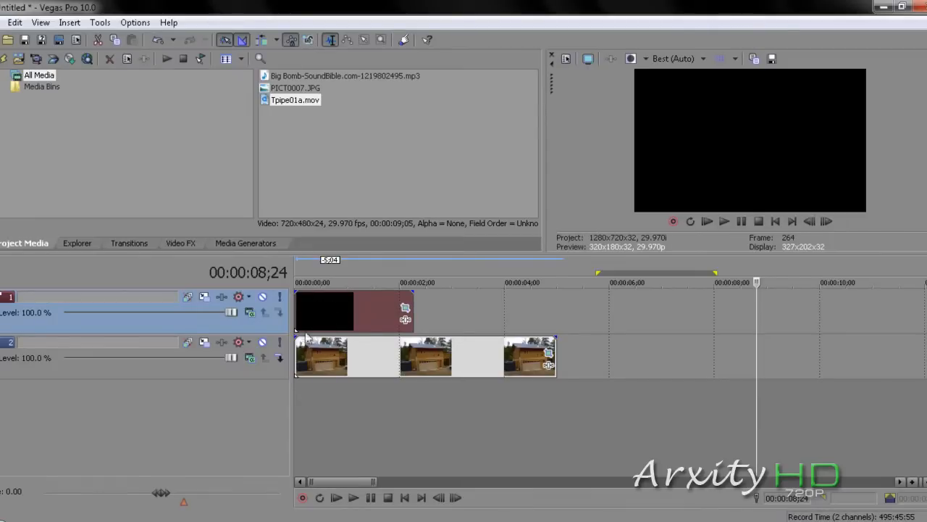
pyautogui.moveTo(331, 362)
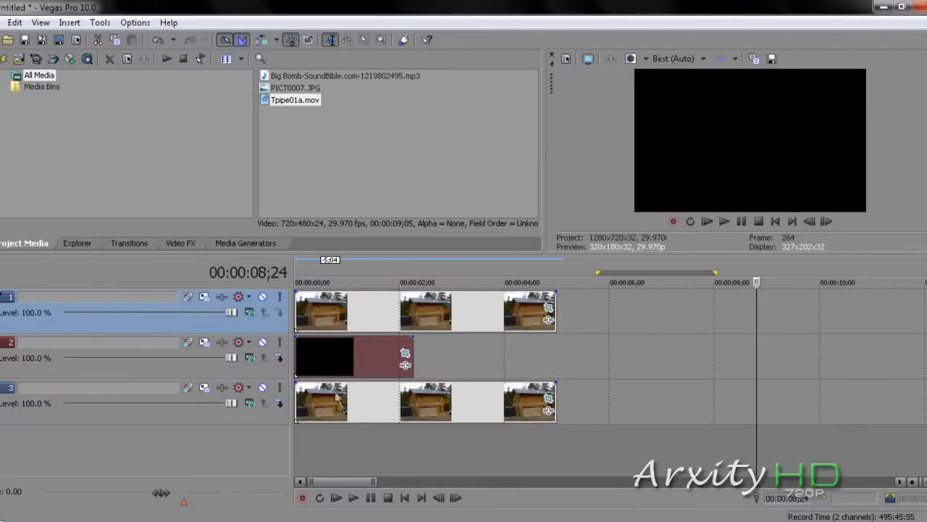
pyautogui.moveTo(340, 368)
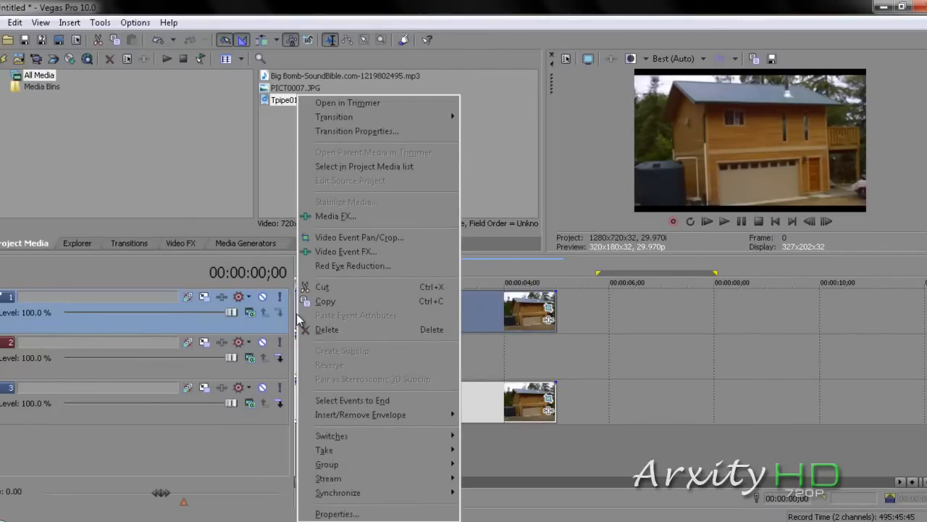
# Enable Mask in the photo's Pan/Crop and trace points around the house and water tank
pyautogui.click(359, 237)
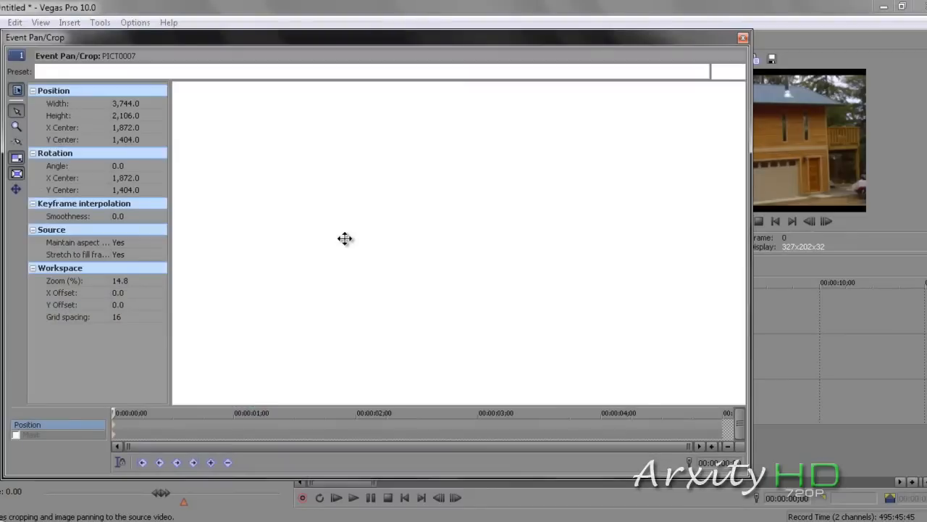
pyautogui.click(16, 435)
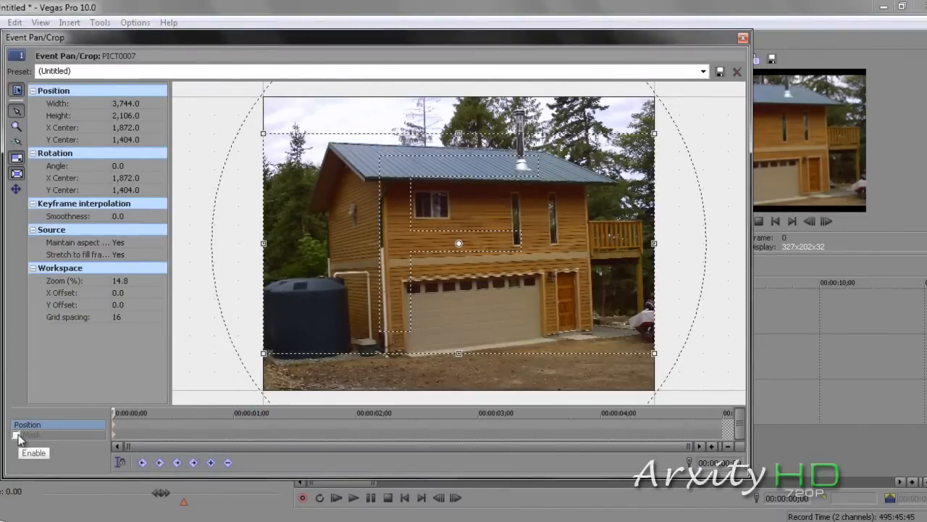
pyautogui.click(16, 435)
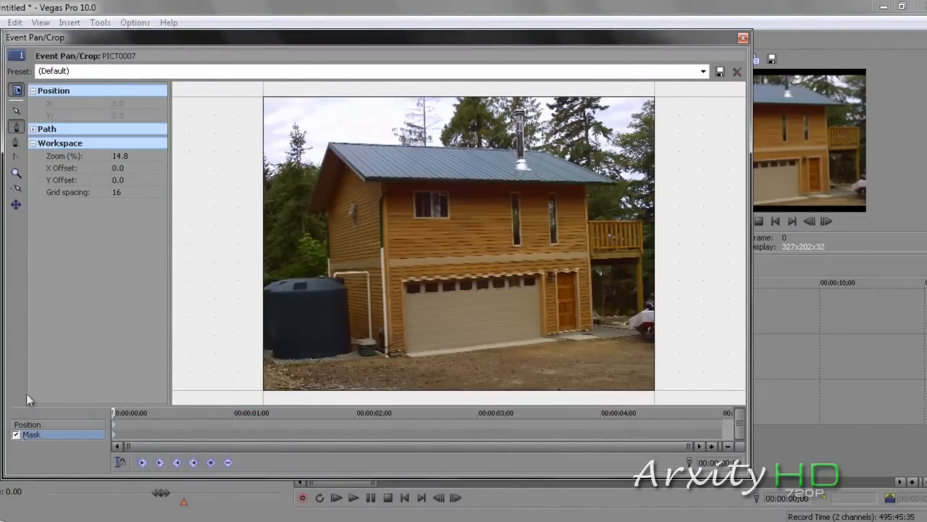
pyautogui.moveTo(263, 292)
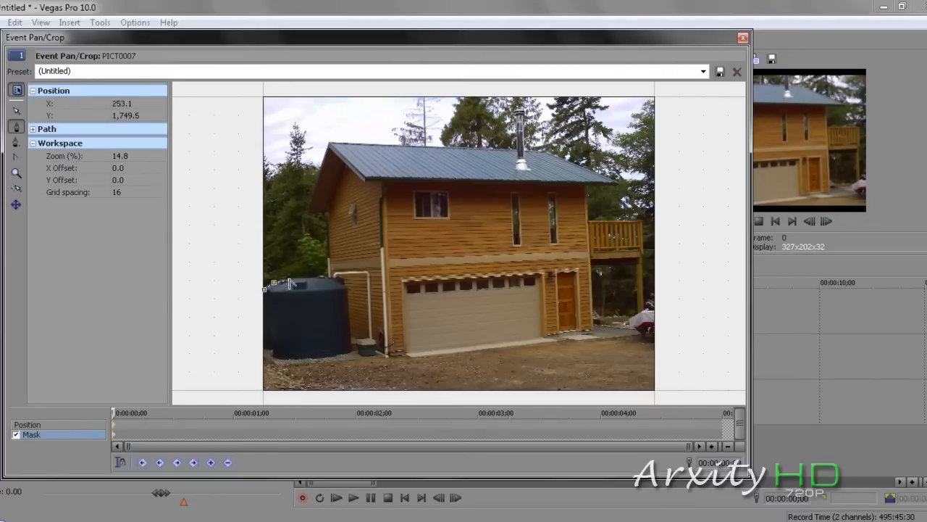
pyautogui.moveTo(274, 283); pyautogui.dragTo(307, 279)
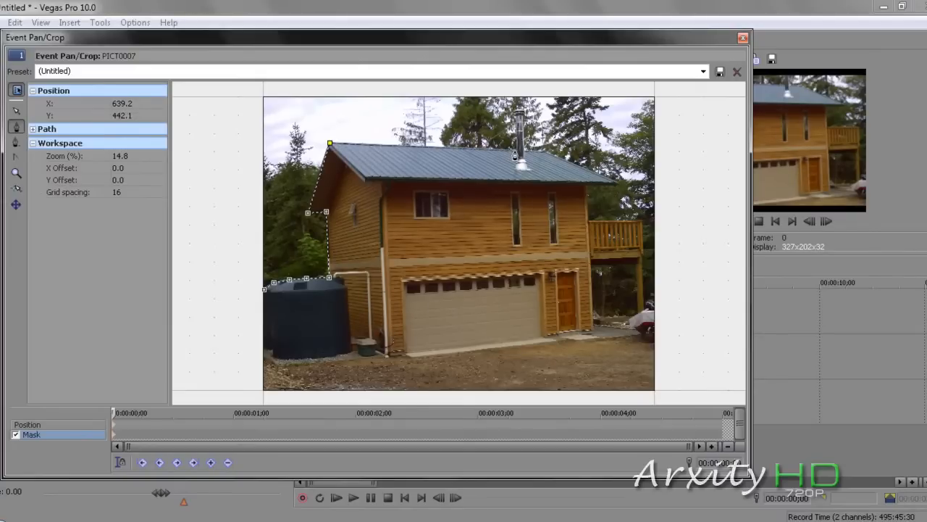
pyautogui.moveTo(513, 154); pyautogui.dragTo(514, 152)
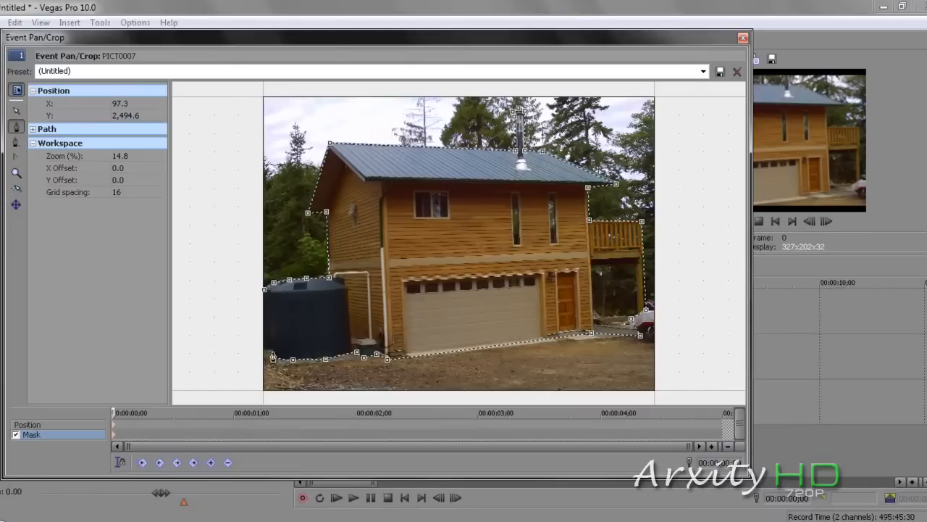
pyautogui.moveTo(272, 355); pyautogui.dragTo(273, 351)
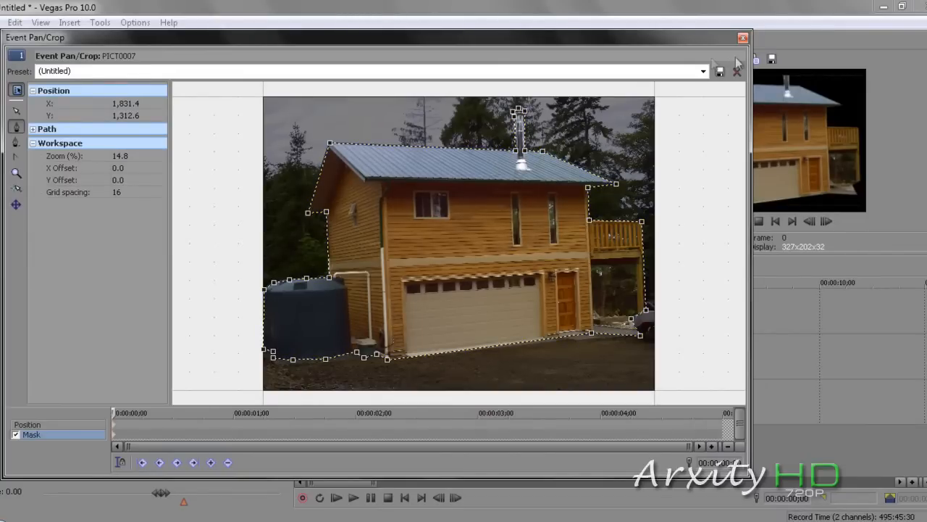
pyautogui.click(743, 38)
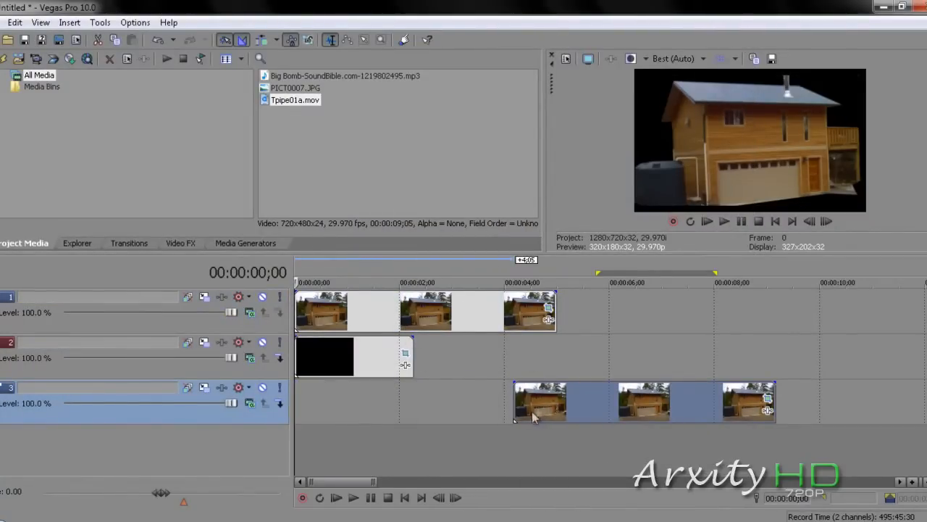
pyautogui.moveTo(453, 377)
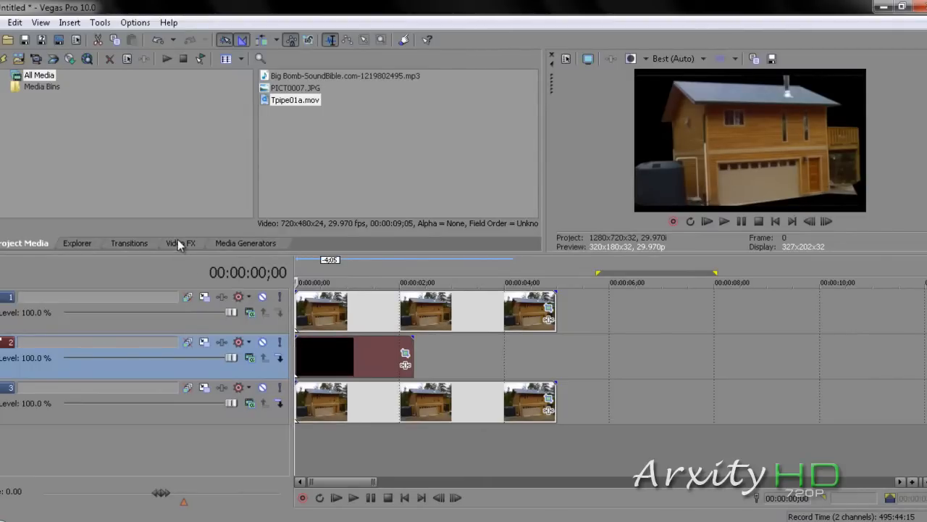
# Apply the Chroma Keyer Blue Screen preset to the explosion clip, keying out black
pyautogui.click(180, 243)
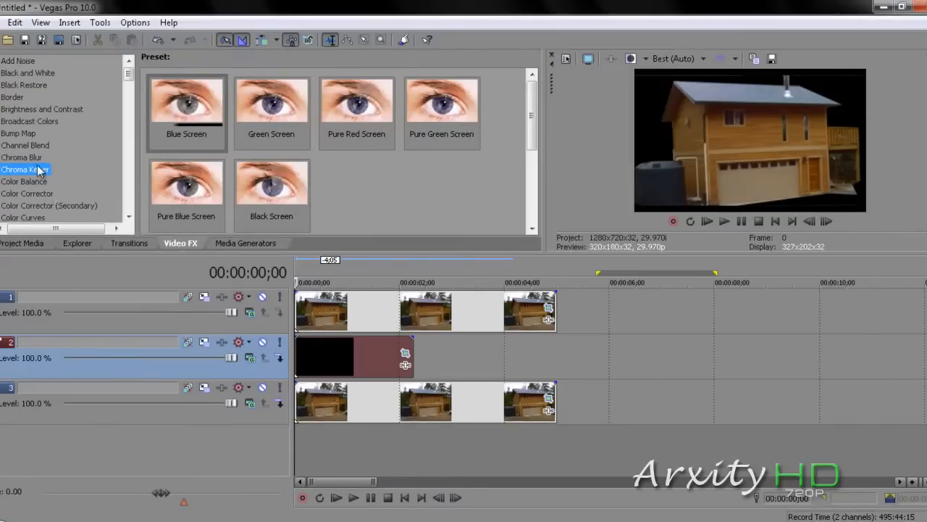
pyautogui.moveTo(194, 112)
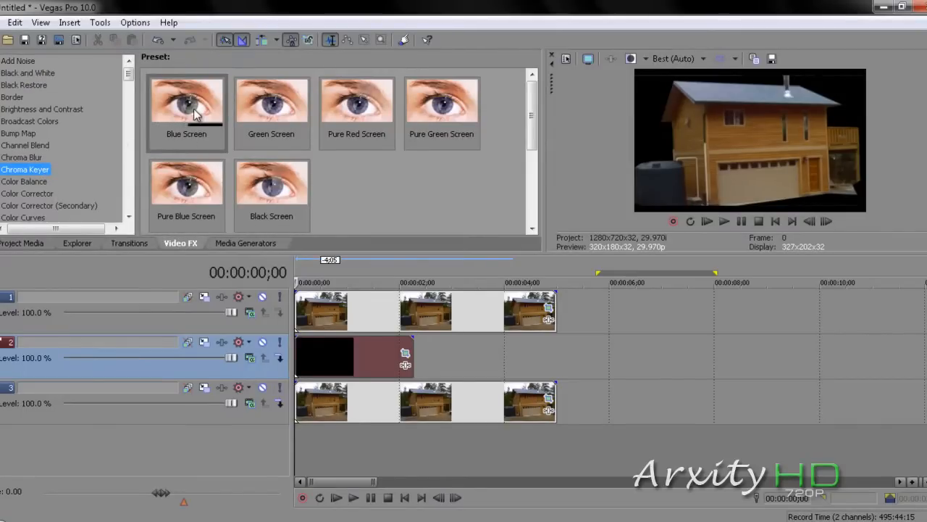
pyautogui.moveTo(229, 186)
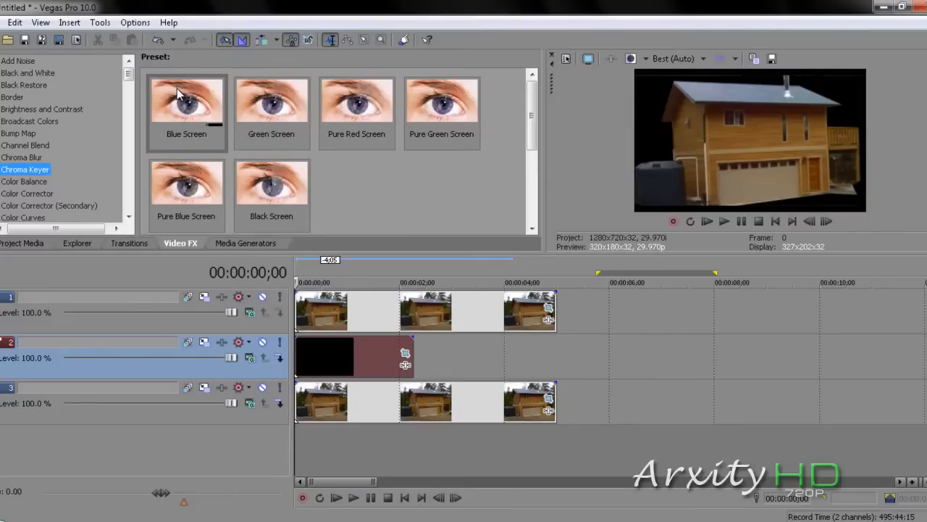
pyautogui.click(186, 105)
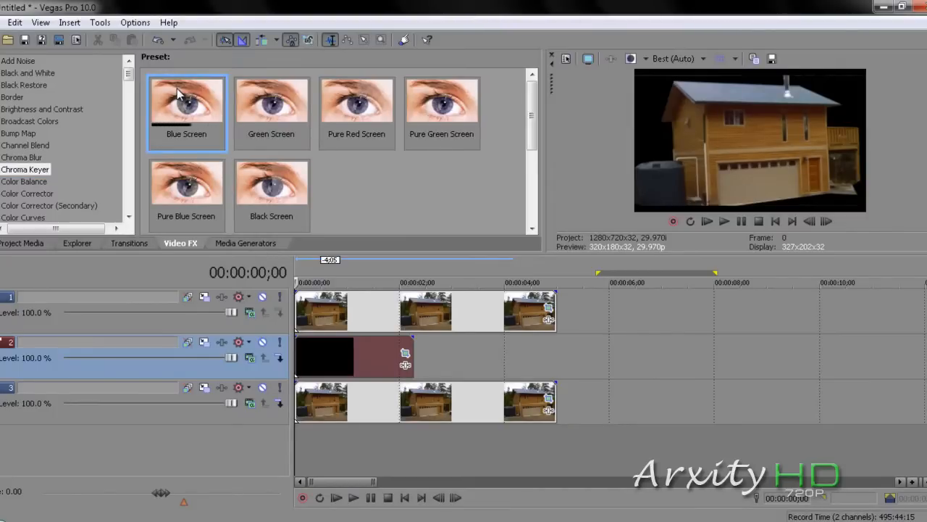
pyautogui.moveTo(328, 364)
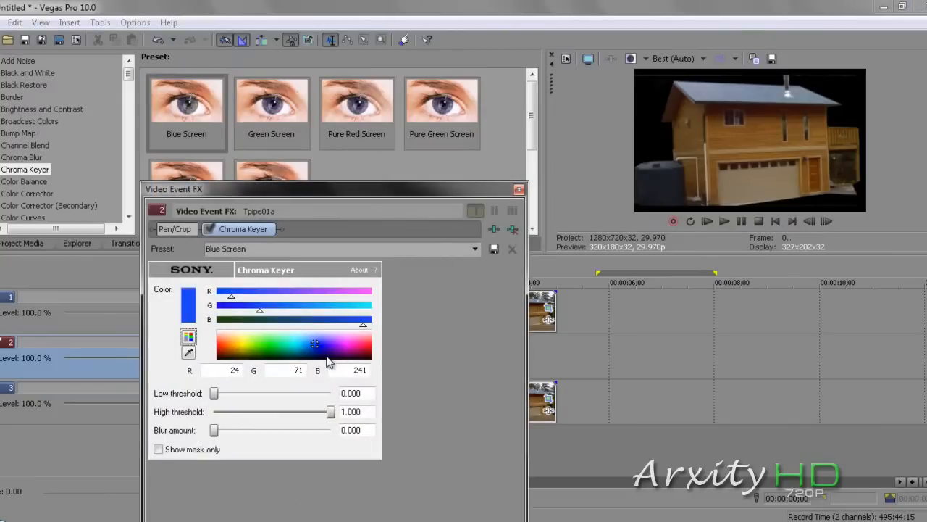
pyautogui.moveTo(299, 345)
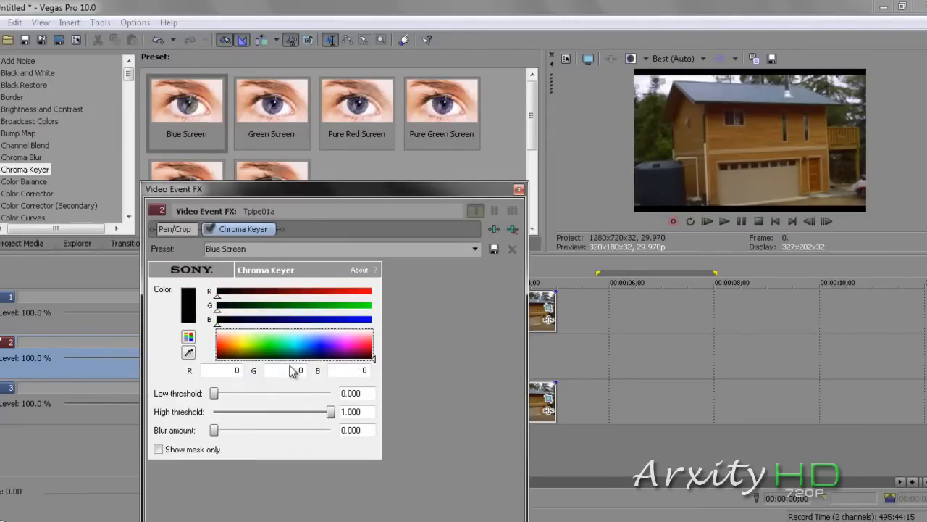
pyautogui.moveTo(475, 229)
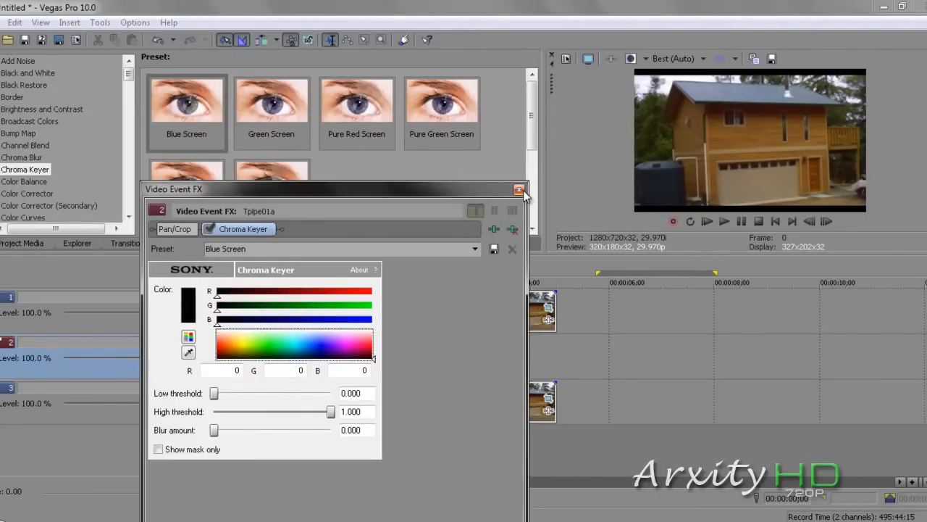
pyautogui.click(519, 190)
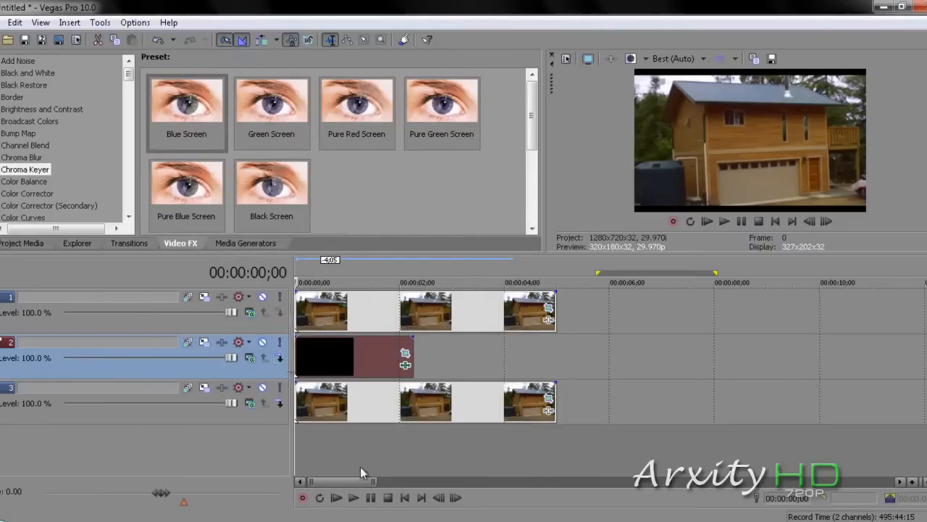
# Preview the composite, then drag the explosion's pan/crop frame toward the left
pyautogui.click(351, 498)
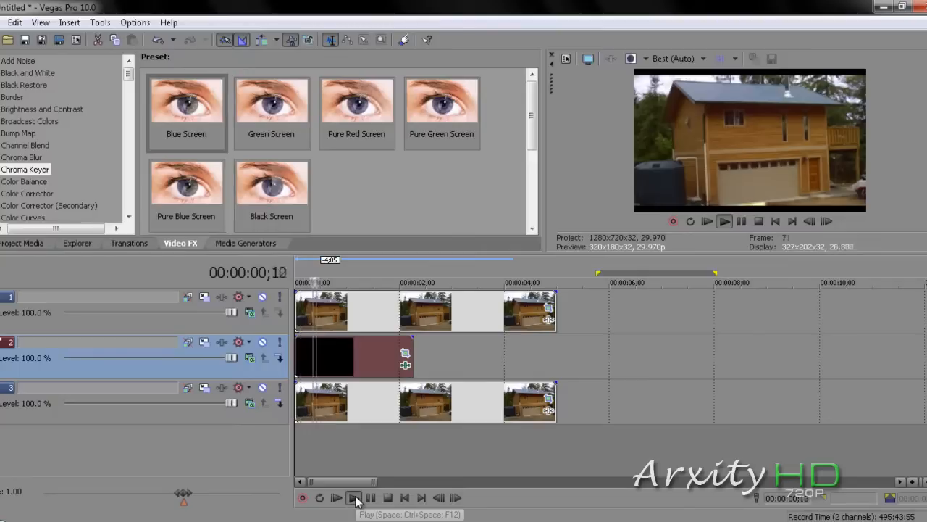
pyautogui.click(354, 497)
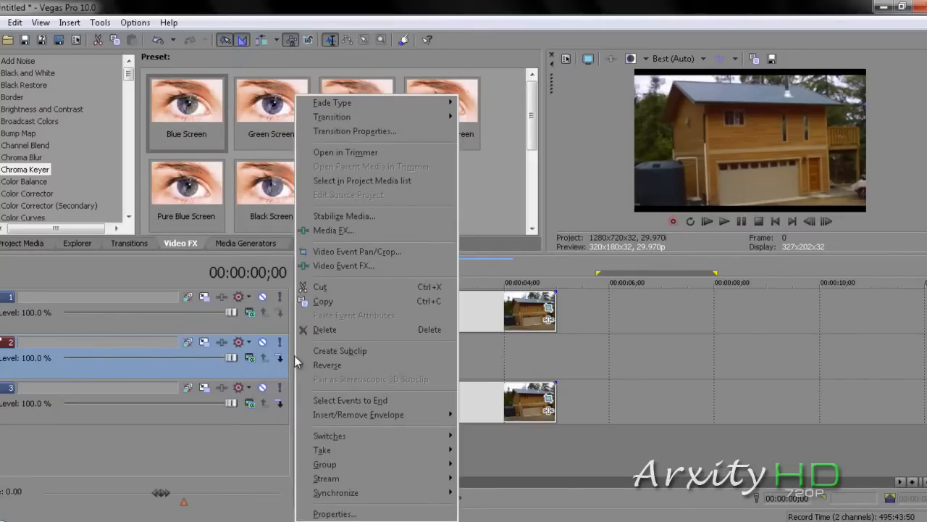
pyautogui.click(357, 252)
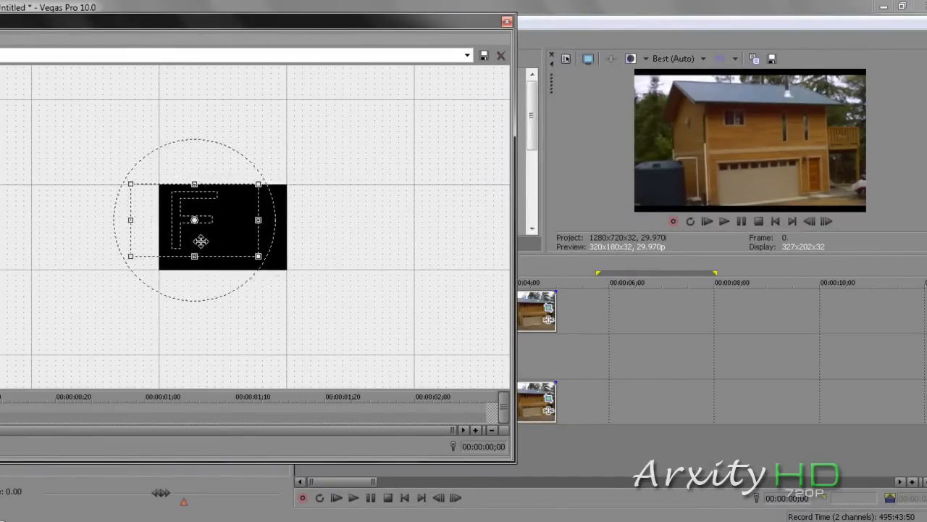
pyautogui.moveTo(200, 241); pyautogui.dragTo(311, 248)
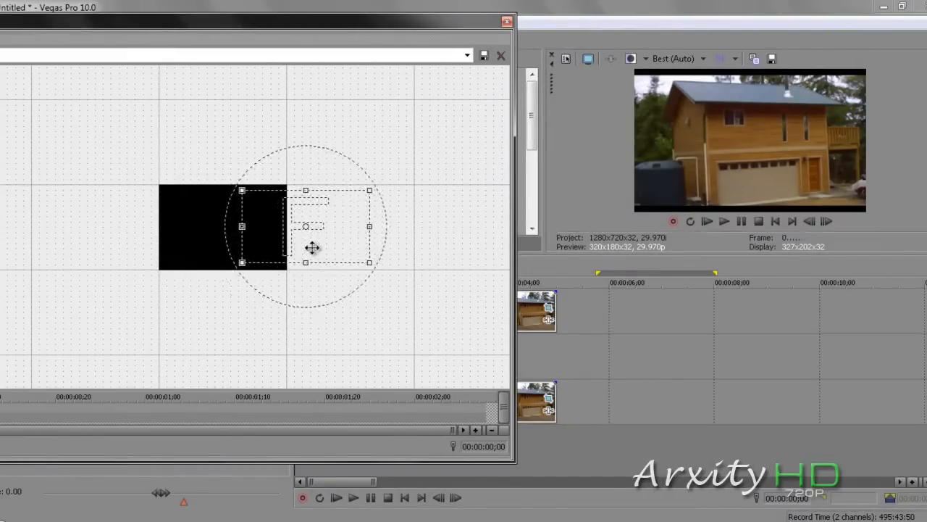
pyautogui.moveTo(312, 246); pyautogui.dragTo(273, 255)
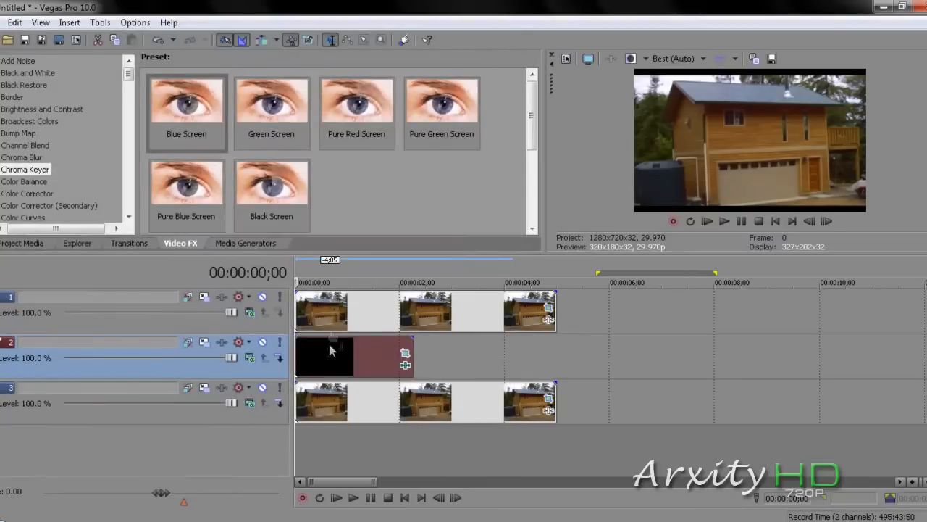
# Finish the explosion clip's reframing and play the composite back for review
pyautogui.rightClick(331, 351)
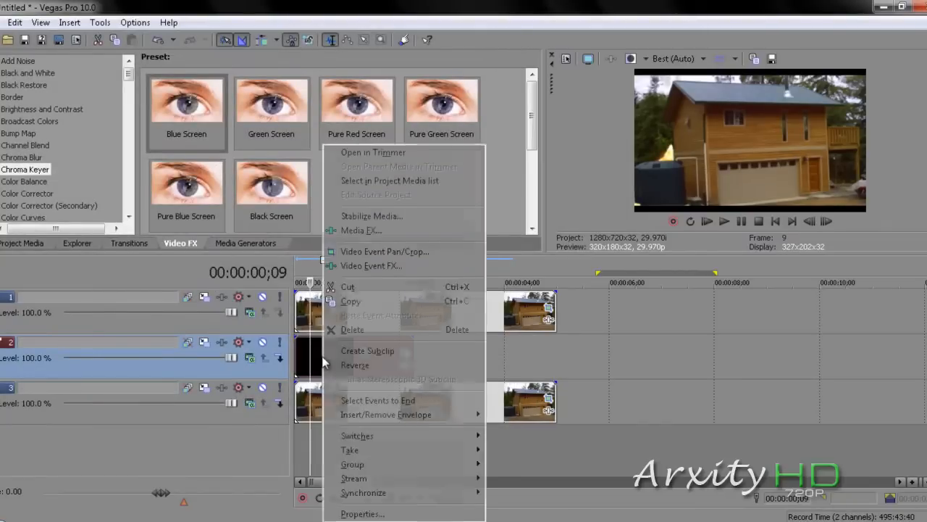
pyautogui.click(384, 251)
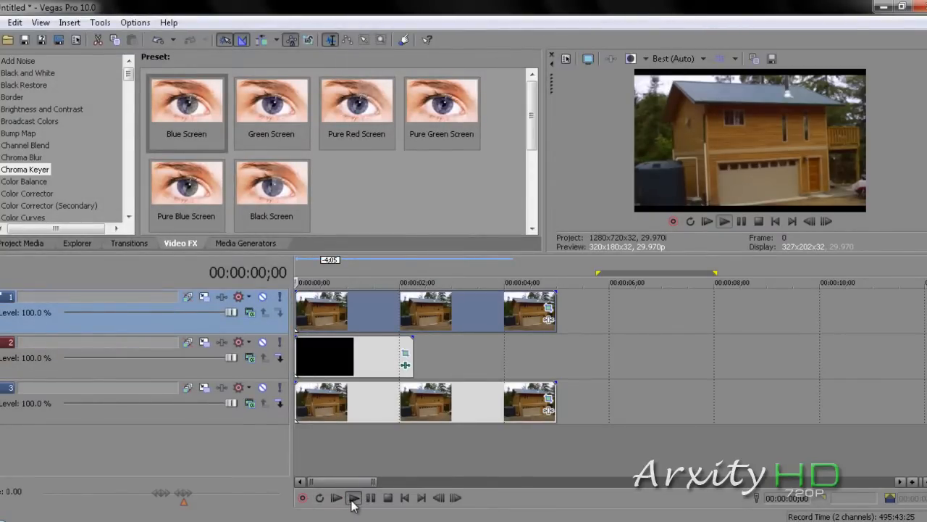
pyautogui.click(351, 500)
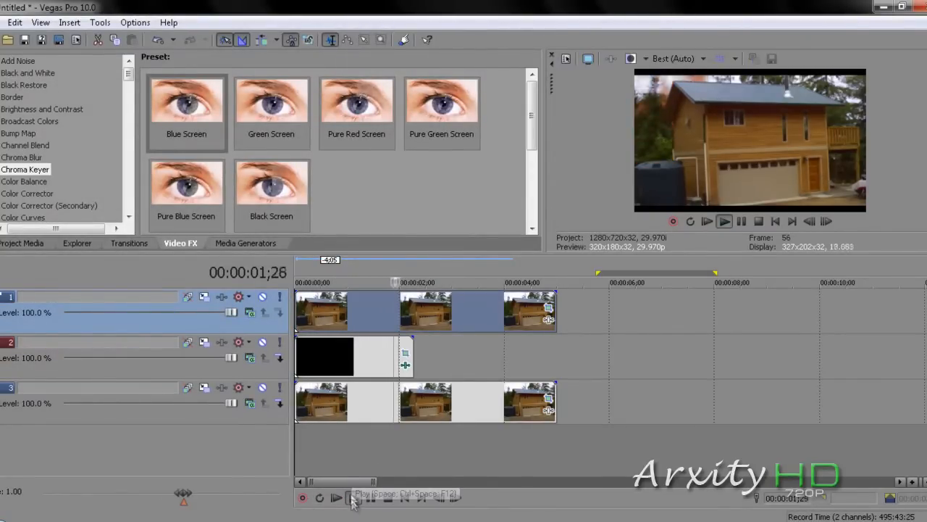
pyautogui.click(339, 499)
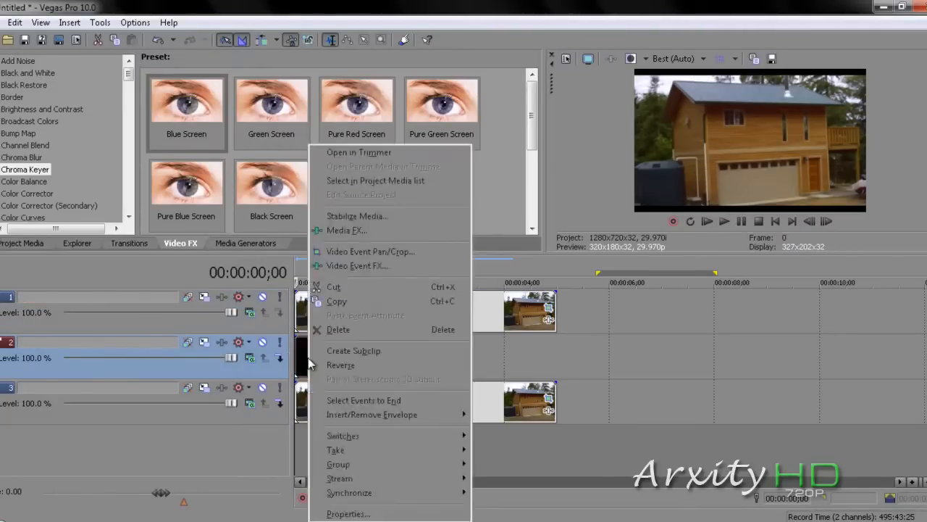
pyautogui.moveTo(358, 266)
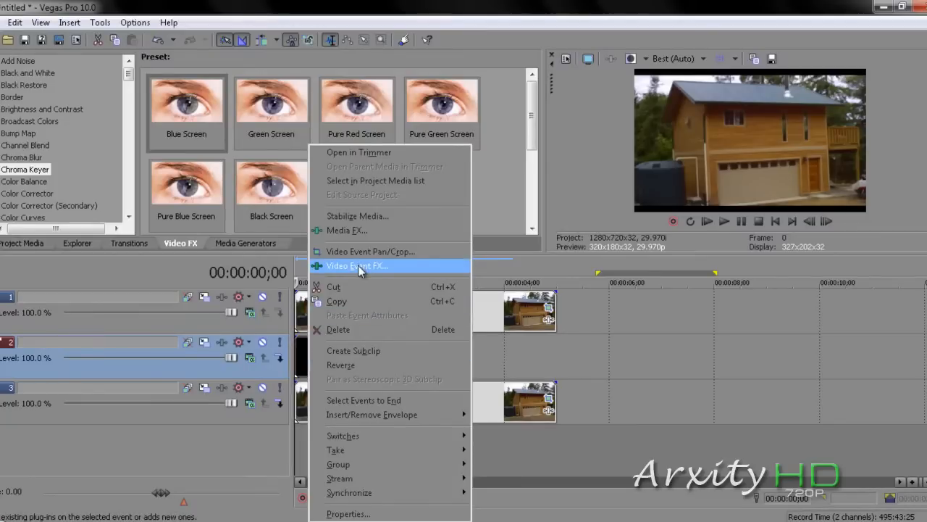
# Open the explosion clip's Chroma Keyer and set Low threshold to 0.896
pyautogui.click(357, 265)
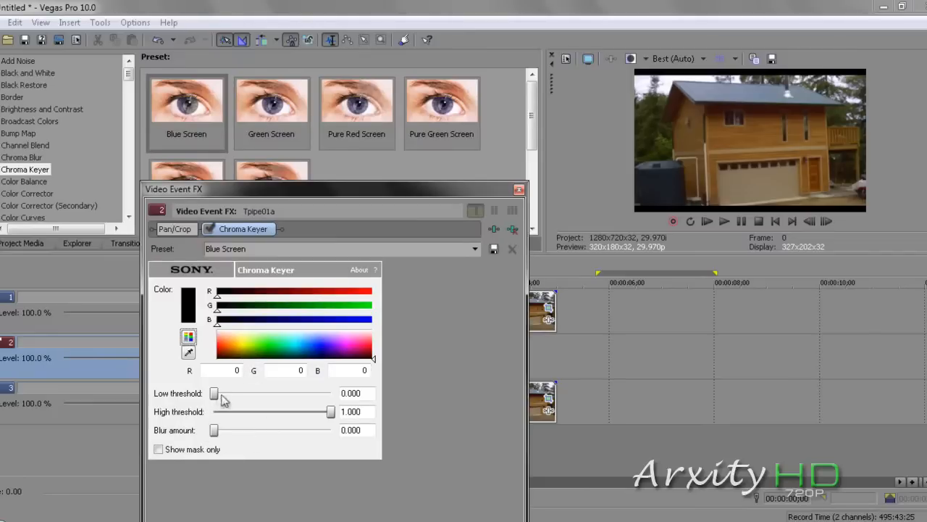
pyautogui.moveTo(216, 431)
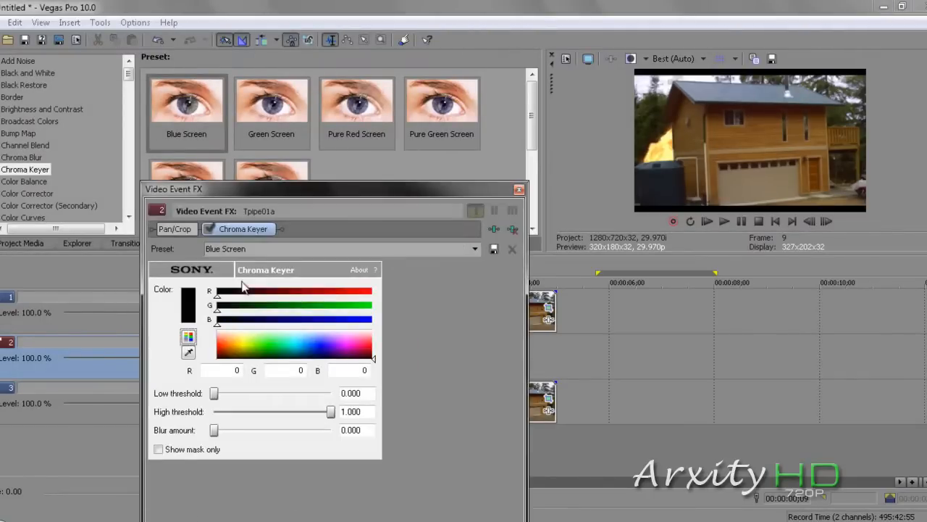
pyautogui.moveTo(220, 402)
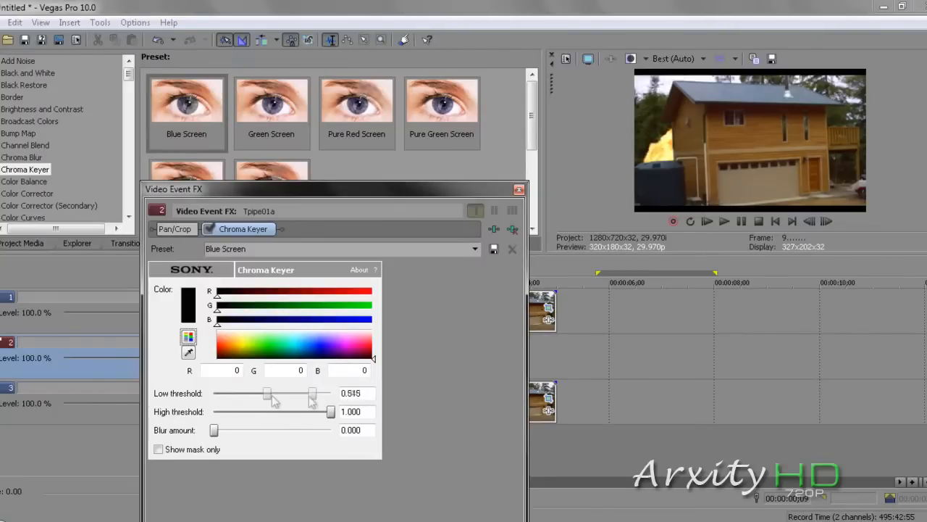
pyautogui.moveTo(268, 393); pyautogui.dragTo(330, 394)
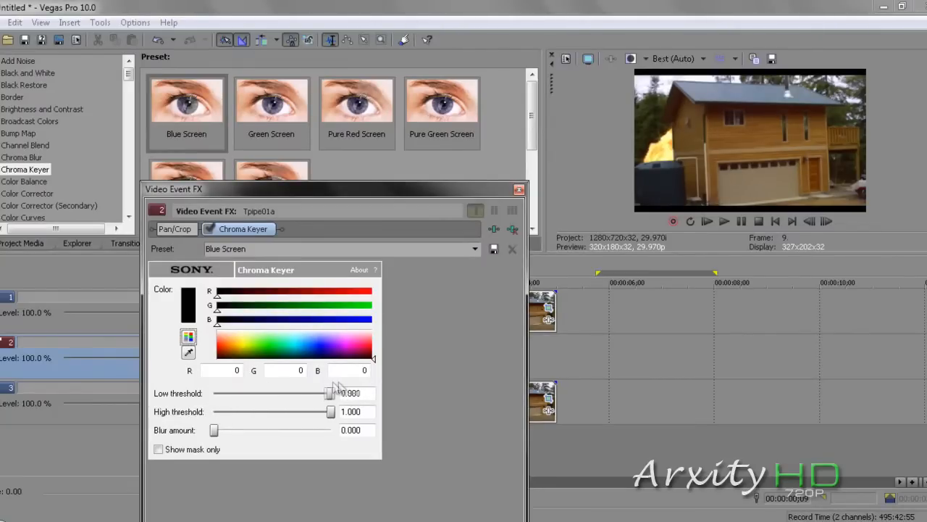
pyautogui.moveTo(329, 393); pyautogui.dragTo(319, 393)
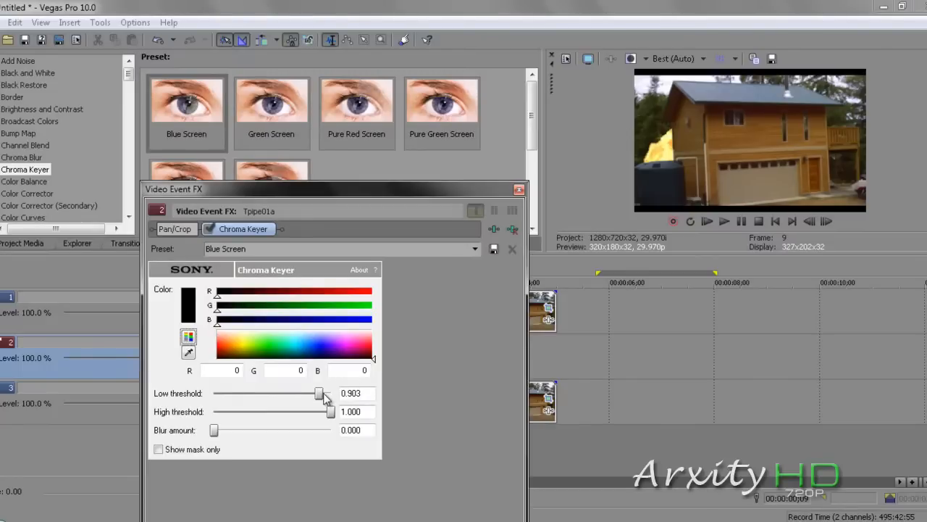
pyautogui.moveTo(320, 393); pyautogui.dragTo(331, 393)
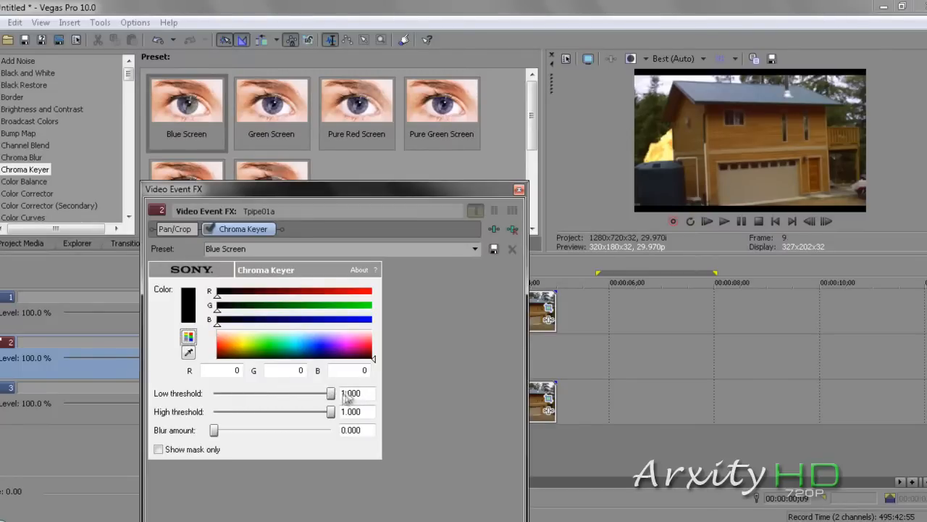
pyautogui.moveTo(331, 393); pyautogui.dragTo(318, 392)
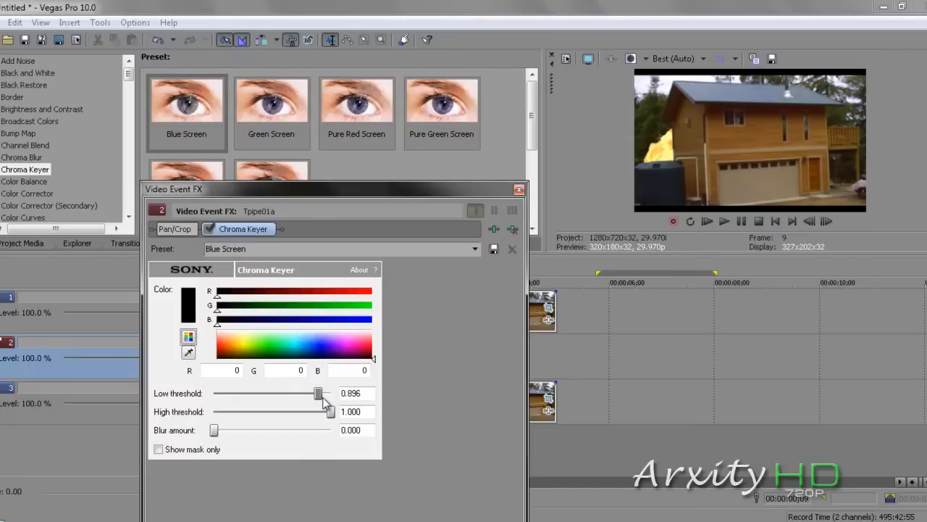
pyautogui.moveTo(217, 433)
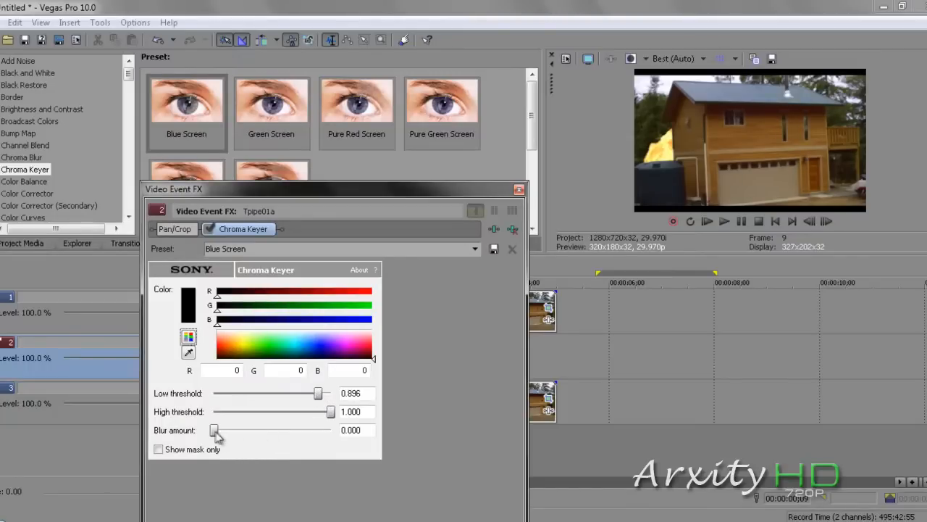
# Set the chroma key's Blur amount to 0.303 to soften the edges
pyautogui.moveTo(215, 430); pyautogui.dragTo(268, 430)
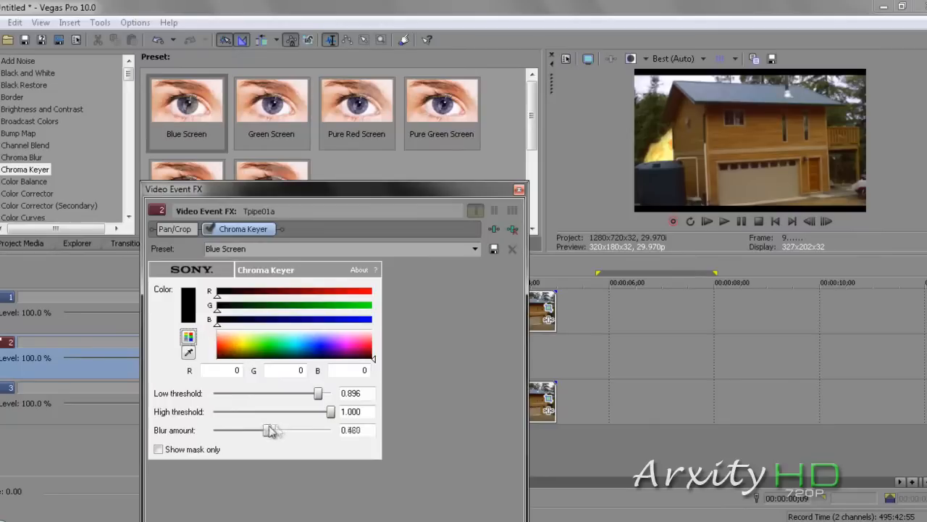
pyautogui.moveTo(270, 430); pyautogui.dragTo(250, 430)
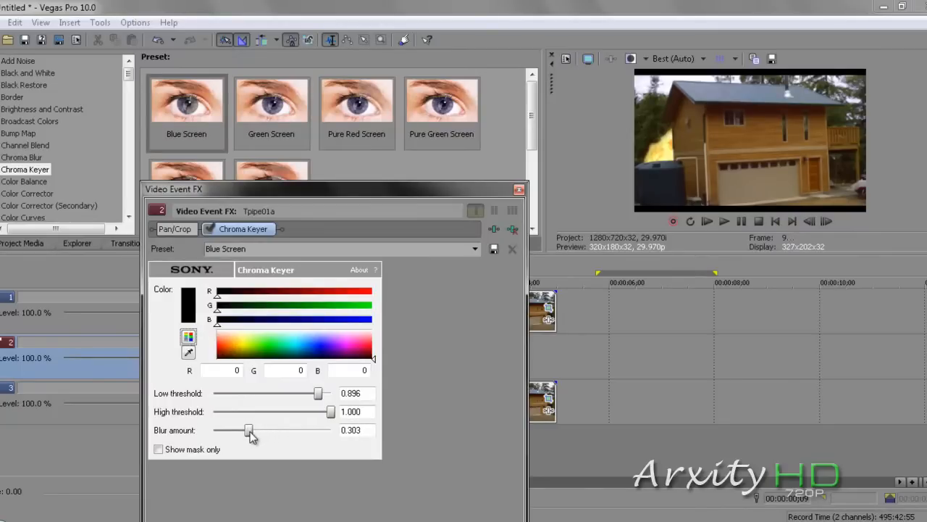
pyautogui.moveTo(250, 430); pyautogui.dragTo(242, 429)
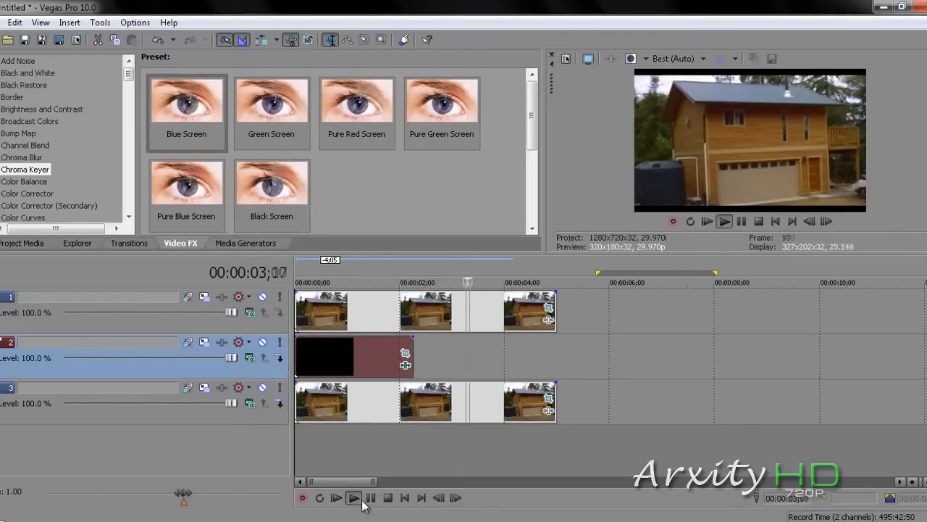
# Add the Big Bomb mp3 to an audio track below the video tracks and play the composite
pyautogui.click(351, 498)
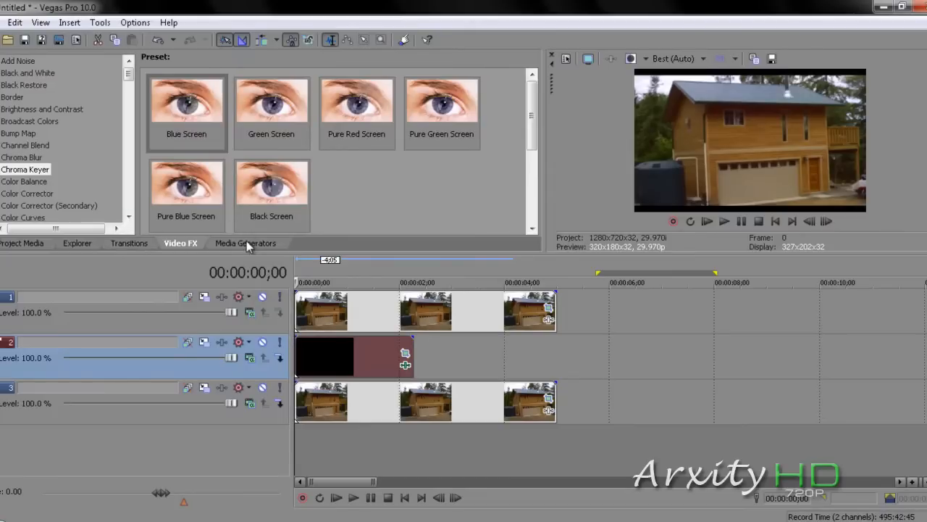
pyautogui.click(21, 242)
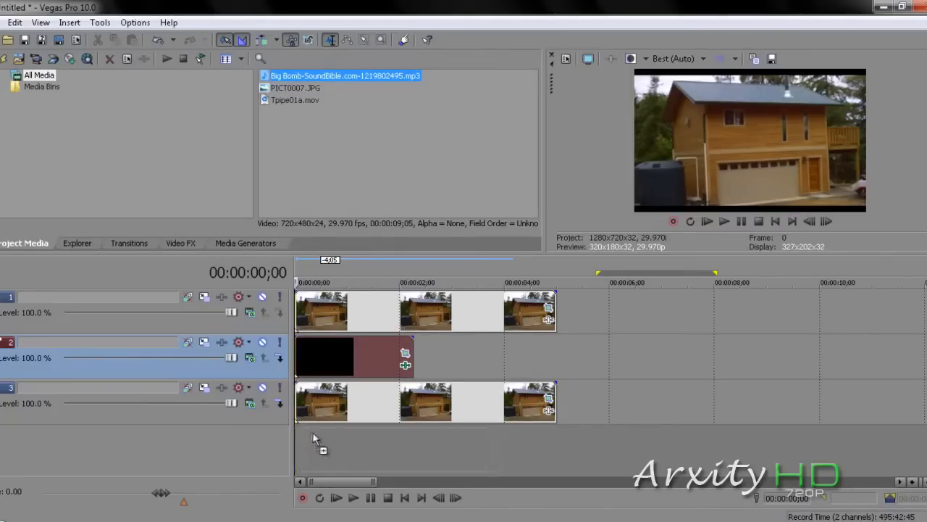
pyautogui.moveTo(345, 76); pyautogui.dragTo(406, 449)
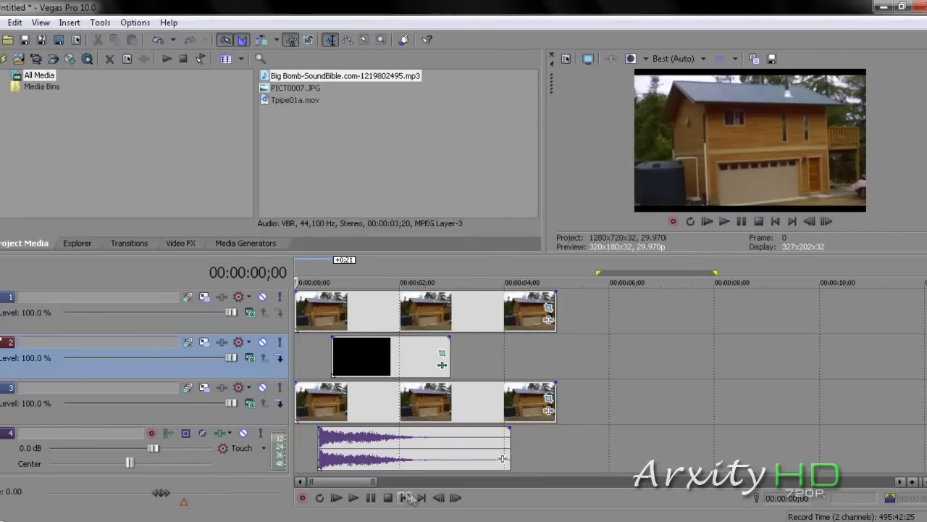
pyautogui.click(351, 498)
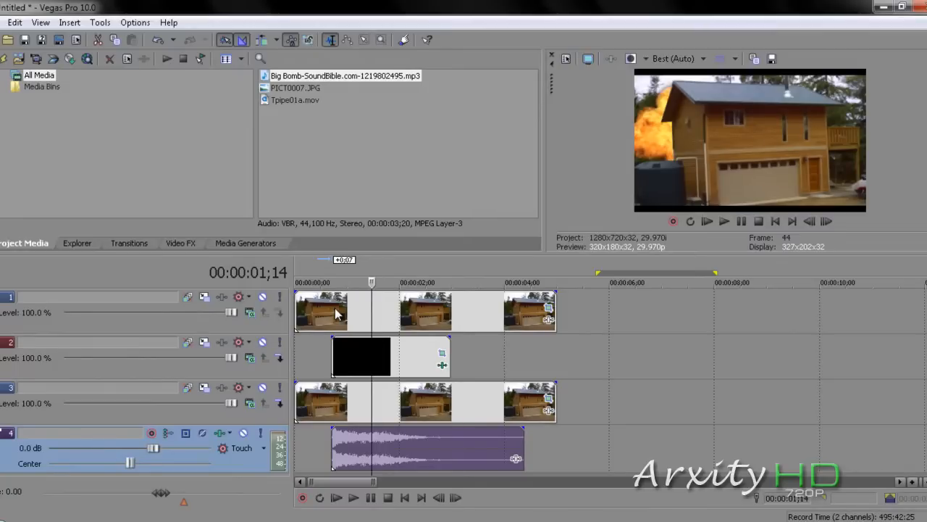
pyautogui.moveTo(297, 358)
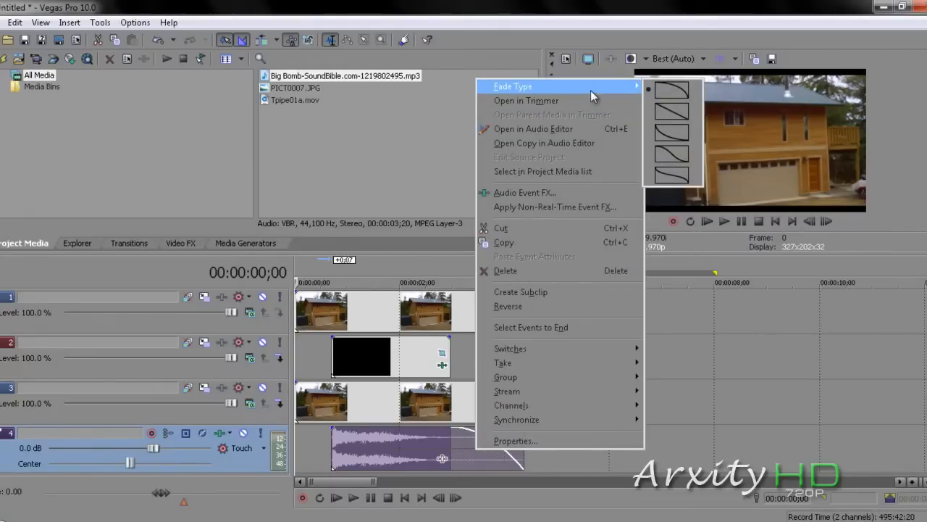
pyautogui.moveTo(672, 113)
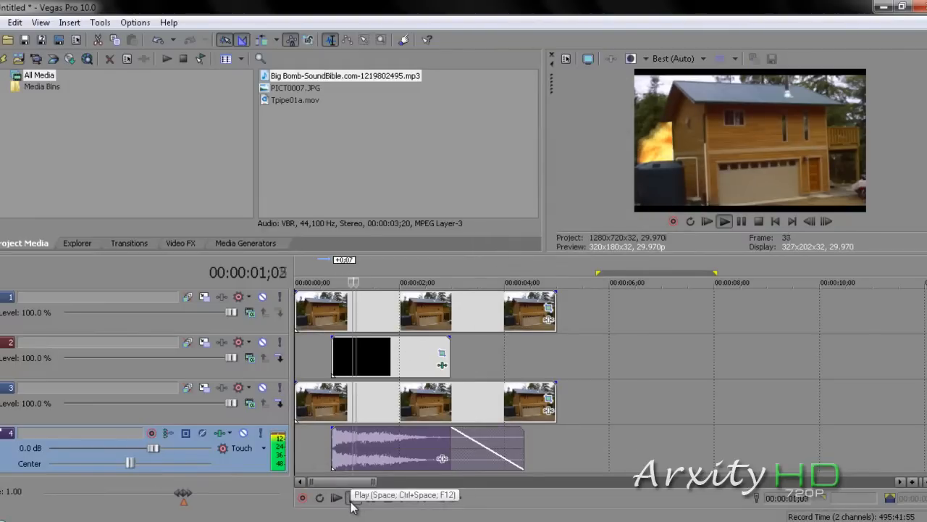
# Preview the composite with the bomb sound, then bring up the Flash transition presets
pyautogui.click(725, 221)
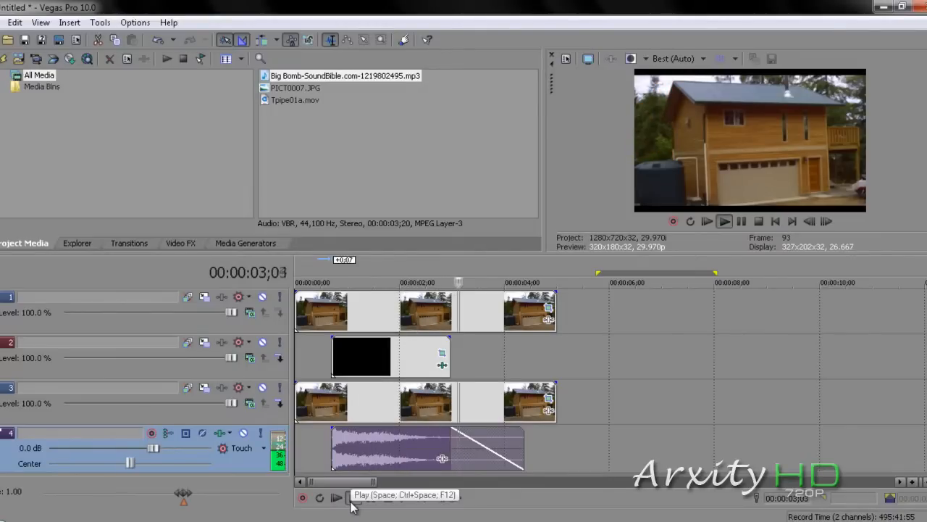
pyautogui.click(332, 519)
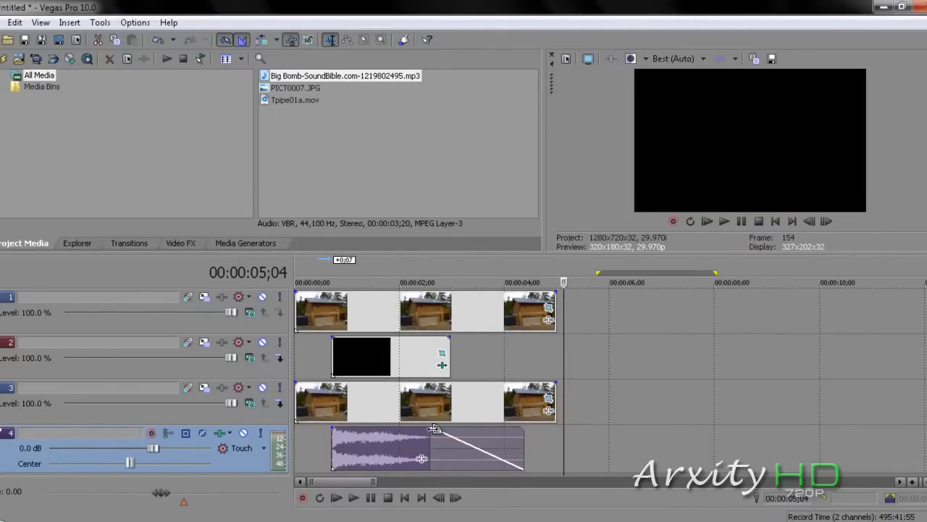
pyautogui.click(129, 243)
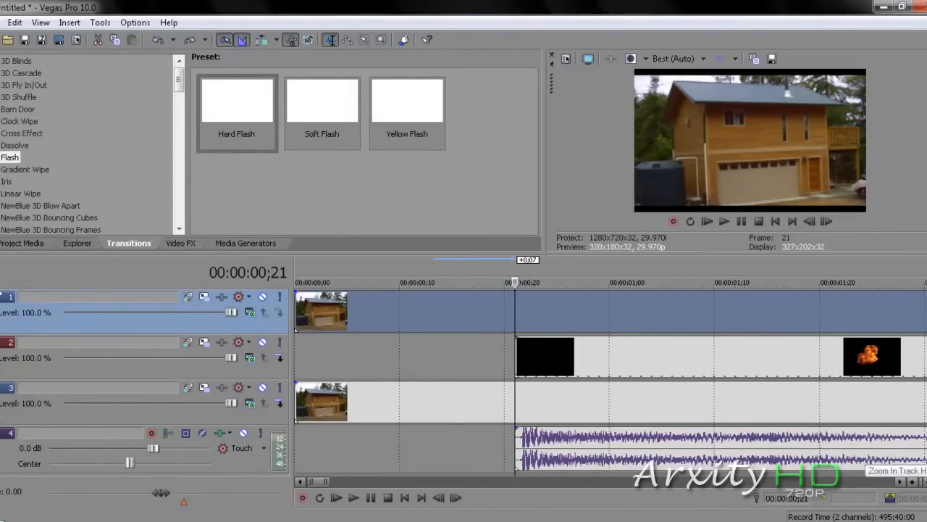
pyautogui.moveTo(206, 320)
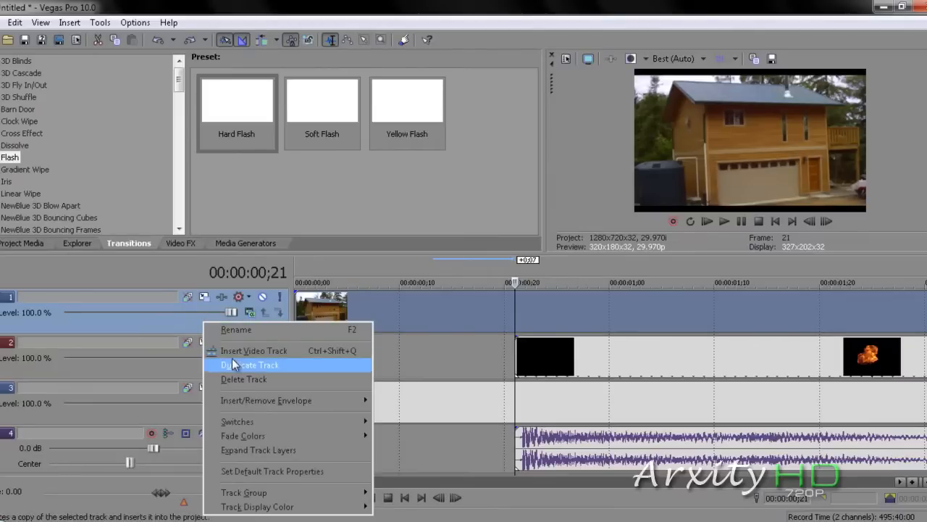
pyautogui.moveTo(254, 351)
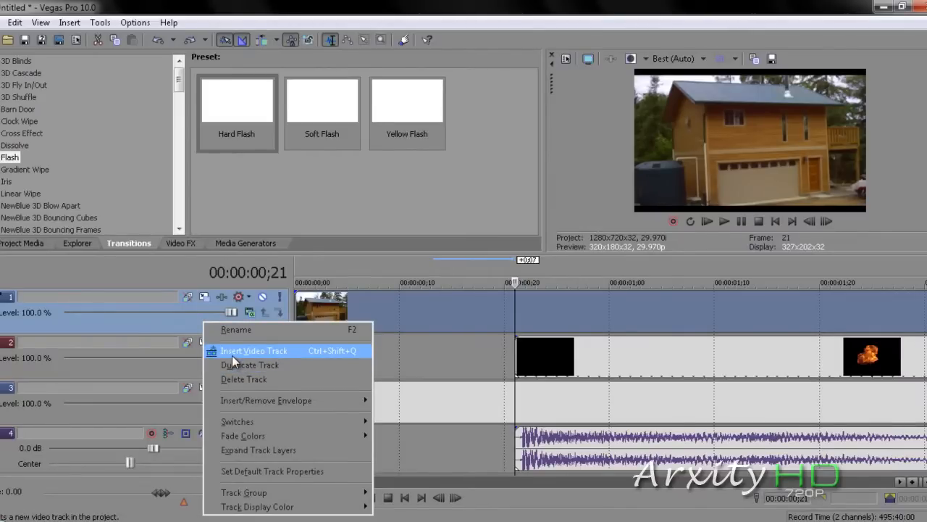
# Insert a new top video track and add a white Solid Color generator clip to it
pyautogui.click(253, 351)
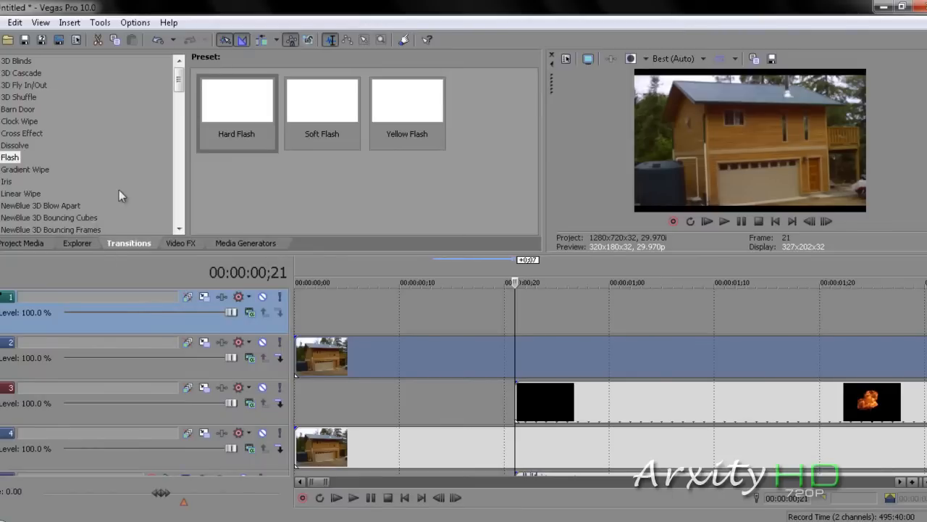
pyautogui.moveTo(165, 245)
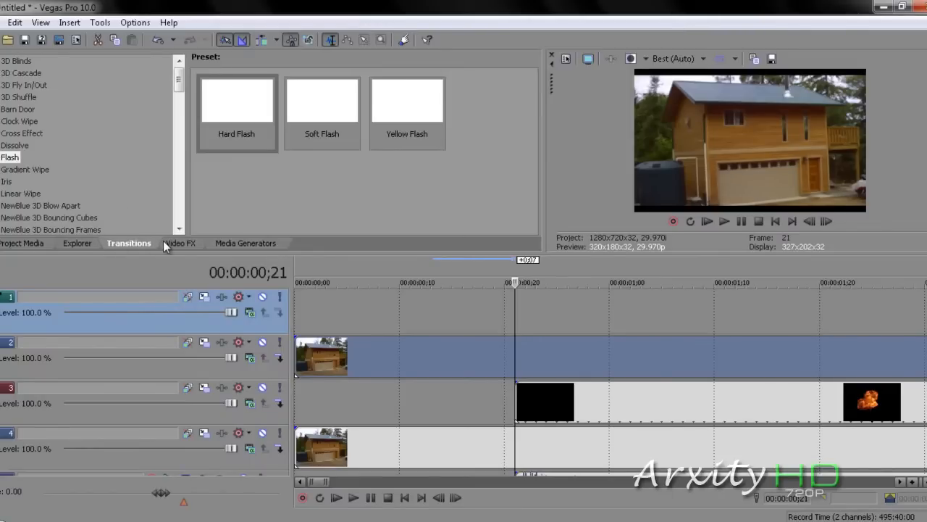
pyautogui.click(245, 243)
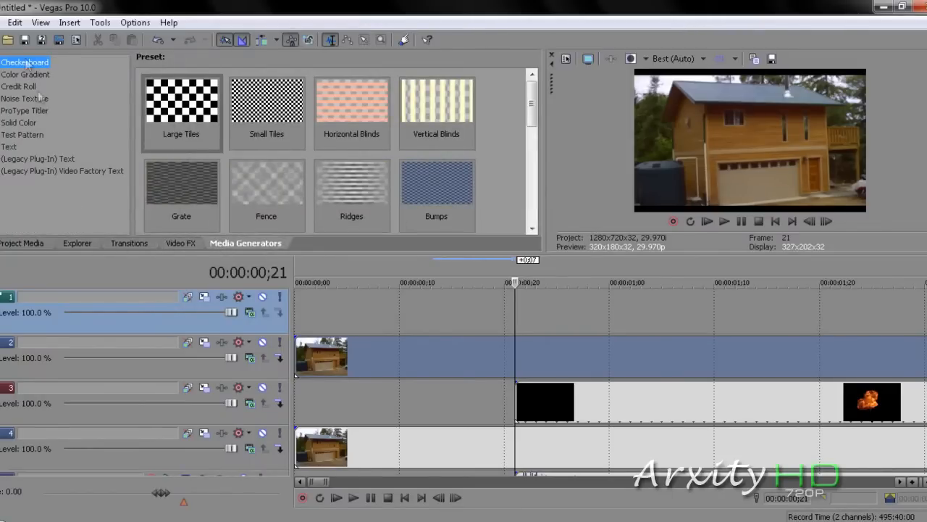
pyautogui.click(19, 122)
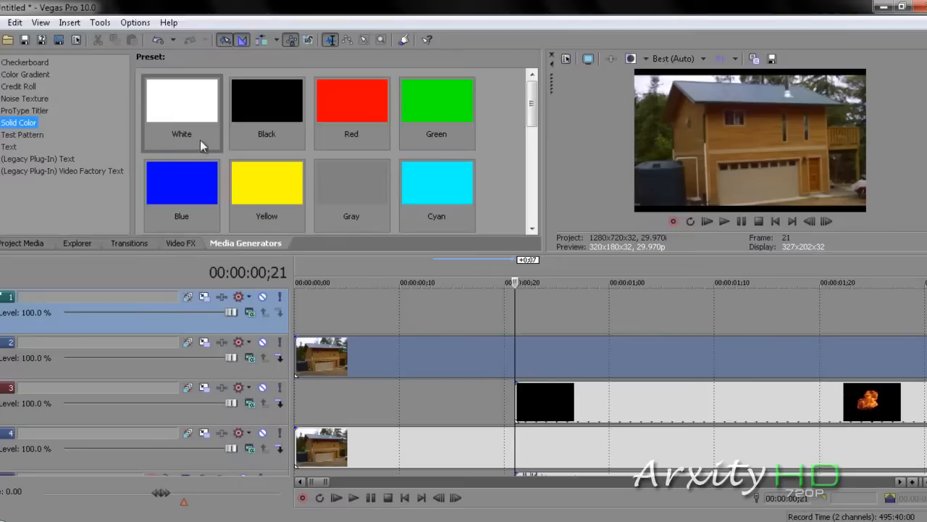
pyautogui.doubleClick(181, 101)
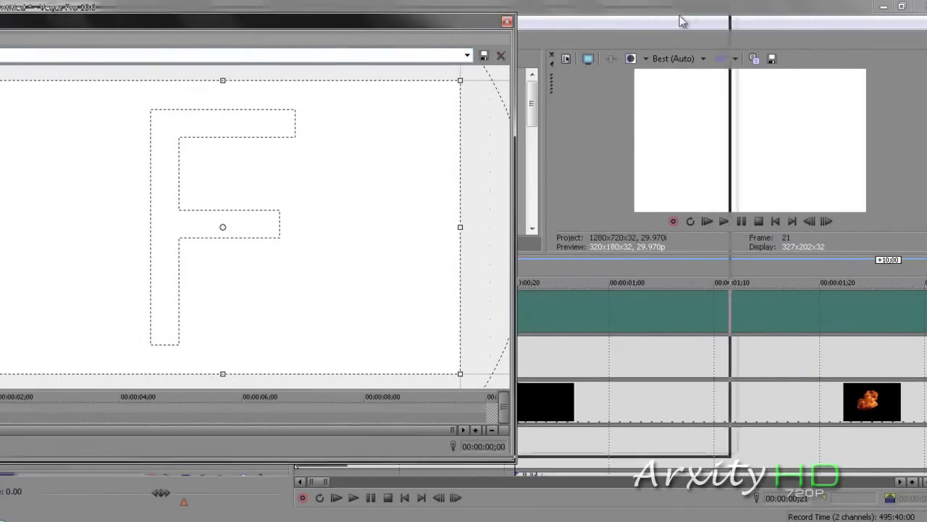
# Set the white clip's Pan/Crop preset to 16:9 Widescreen
pyautogui.click(706, 57)
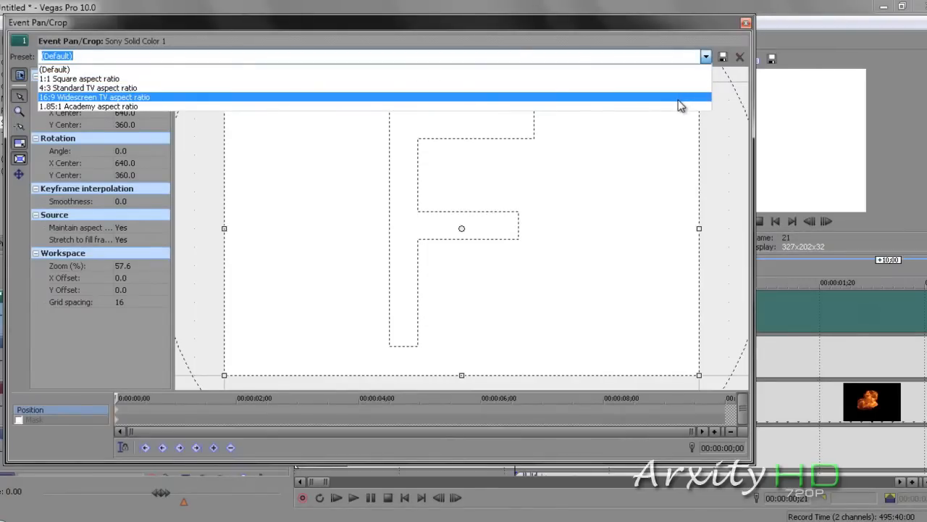
pyautogui.click(94, 97)
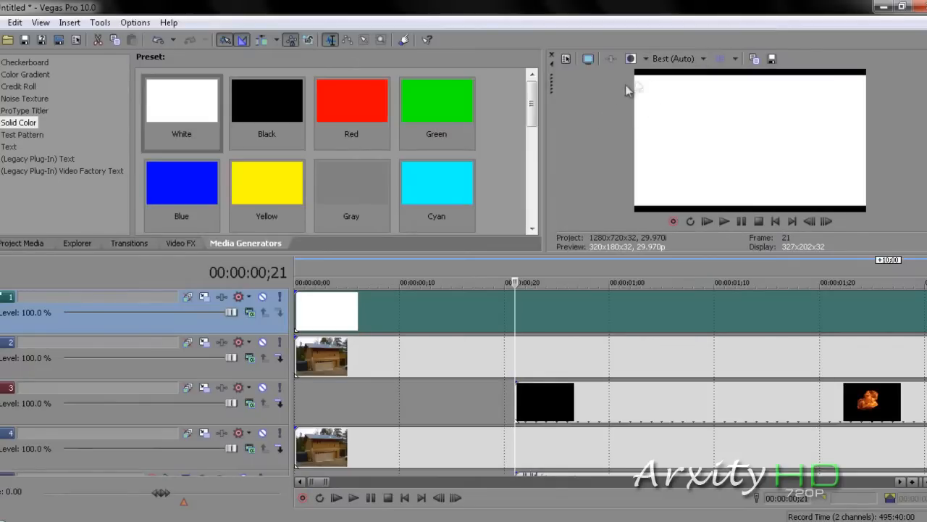
pyautogui.moveTo(650, 86)
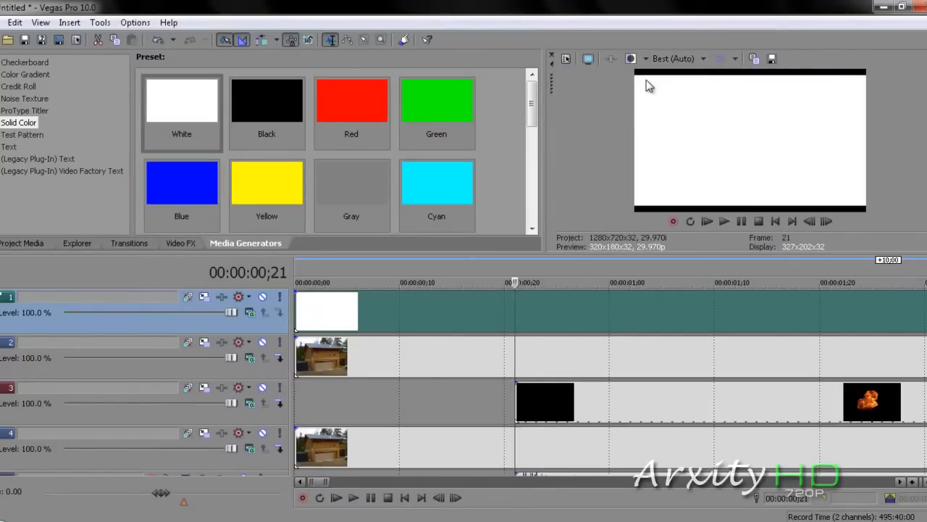
pyautogui.moveTo(514, 312)
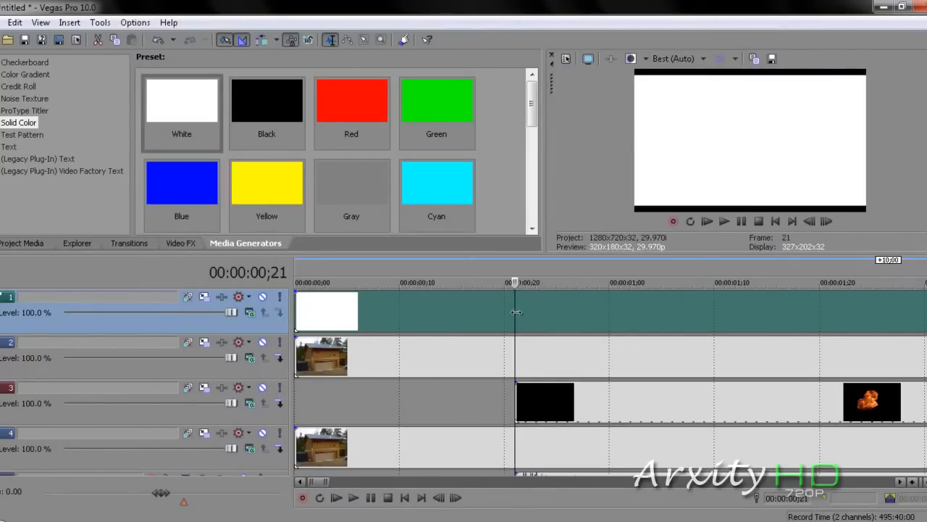
pyautogui.moveTo(518, 325)
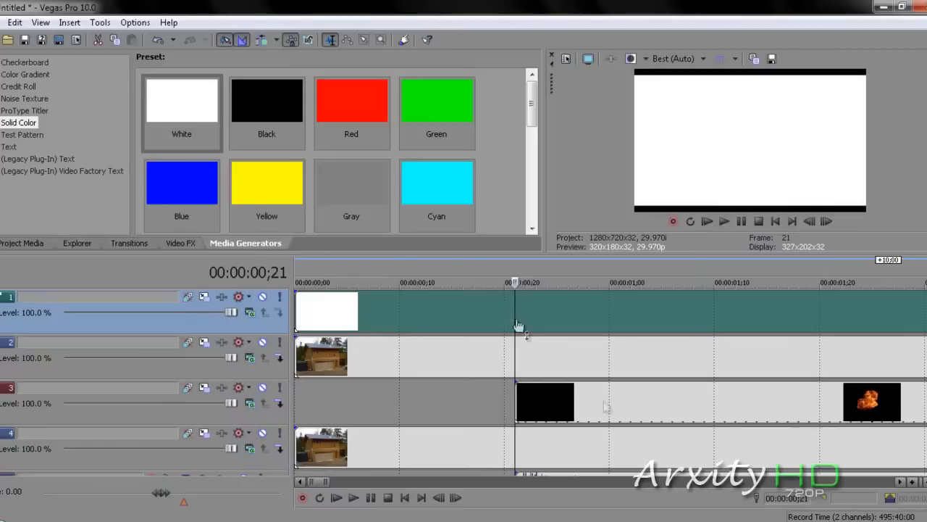
pyautogui.moveTo(513, 355)
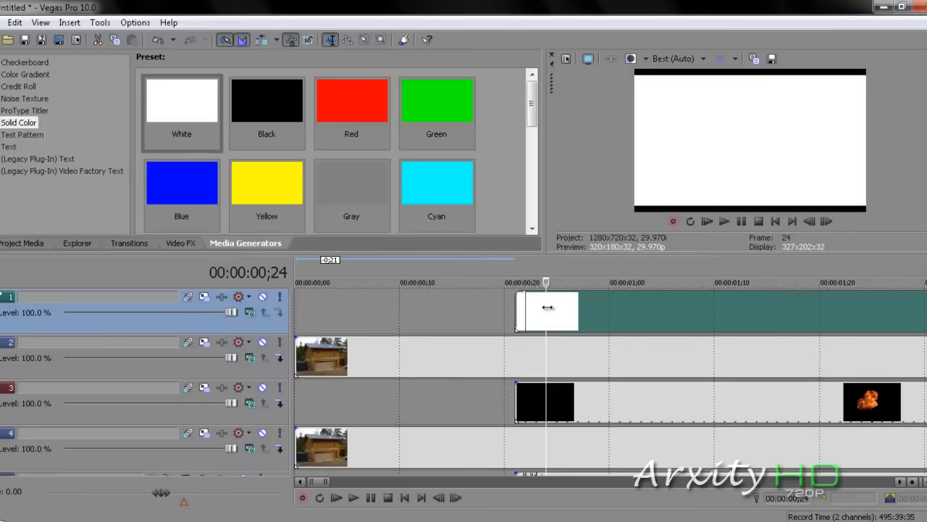
# Add a fade-out to the white clip and preview the flash timing twice
pyautogui.rightClick(547, 310)
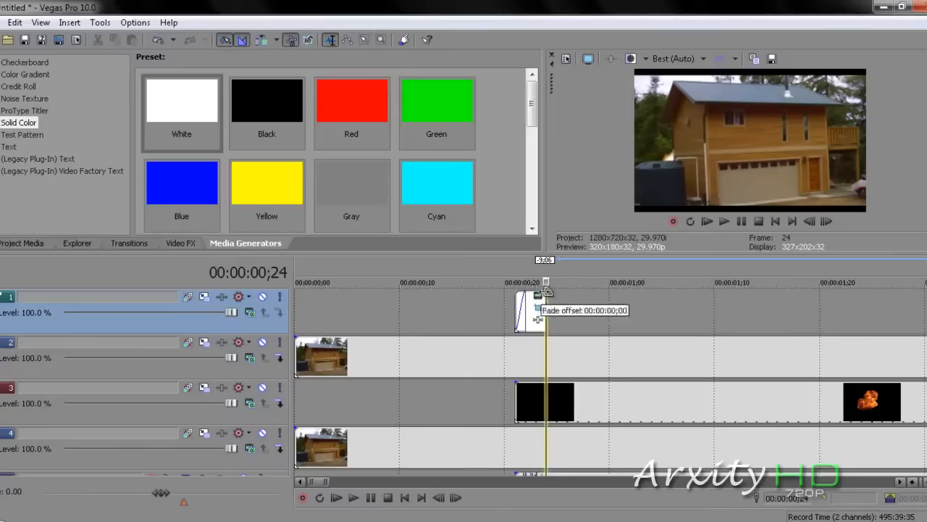
pyautogui.moveTo(542, 290); pyautogui.dragTo(529, 290)
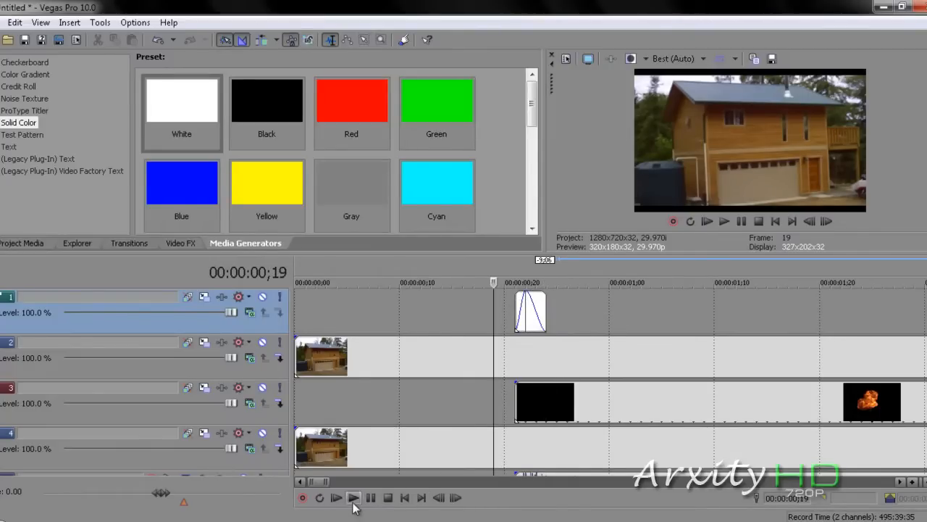
pyautogui.click(354, 497)
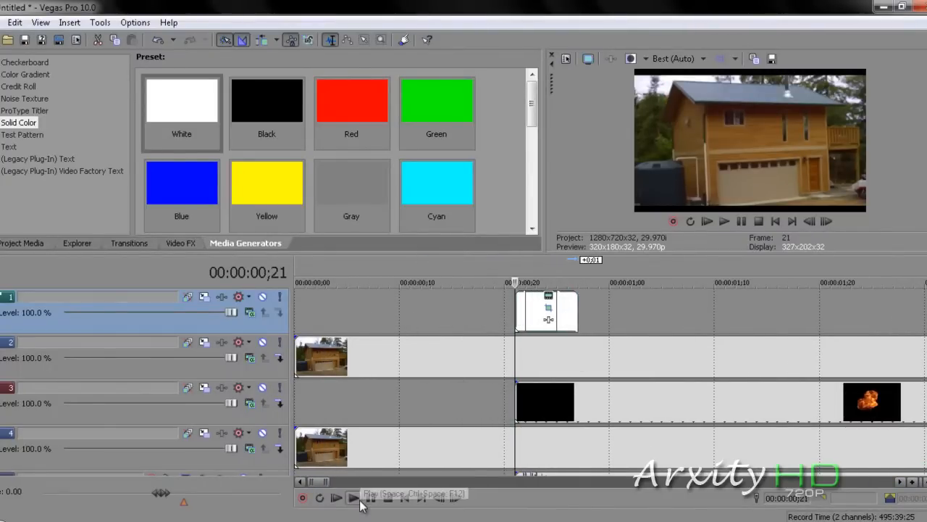
pyautogui.click(352, 499)
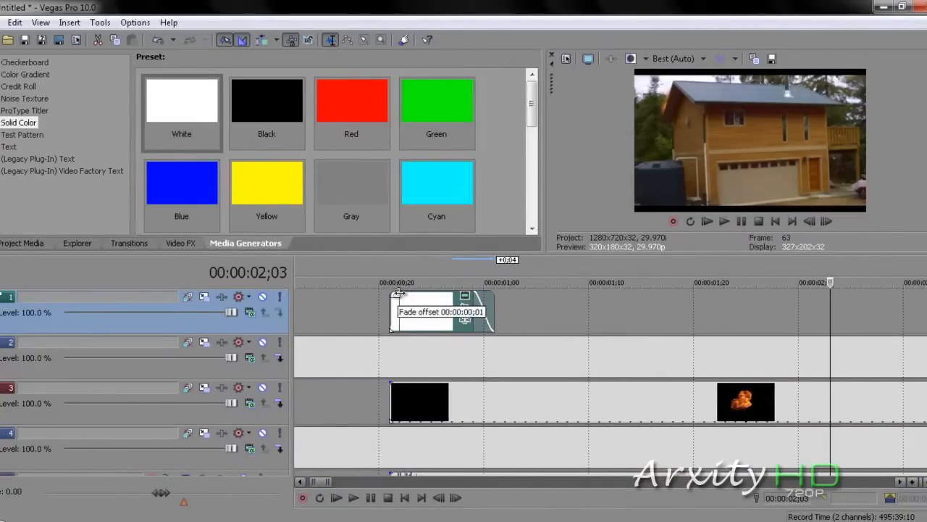
# Drag in a gradual fade-in on the white clip and preview the flash
pyautogui.moveTo(397, 294); pyautogui.dragTo(440, 297)
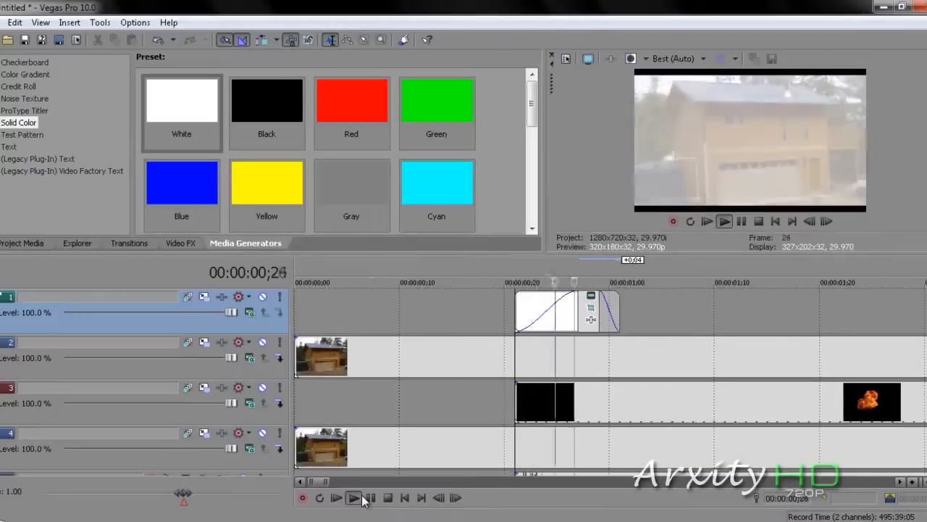
pyautogui.click(351, 498)
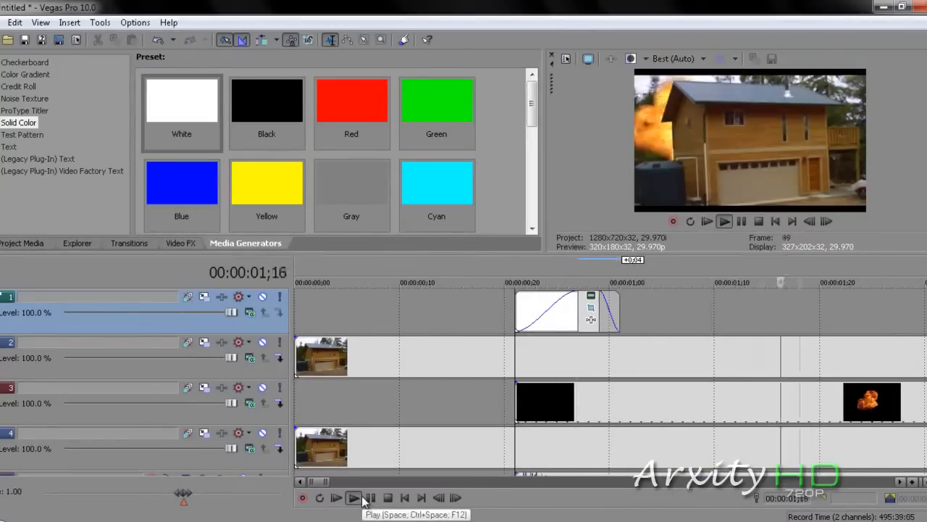
pyautogui.click(351, 497)
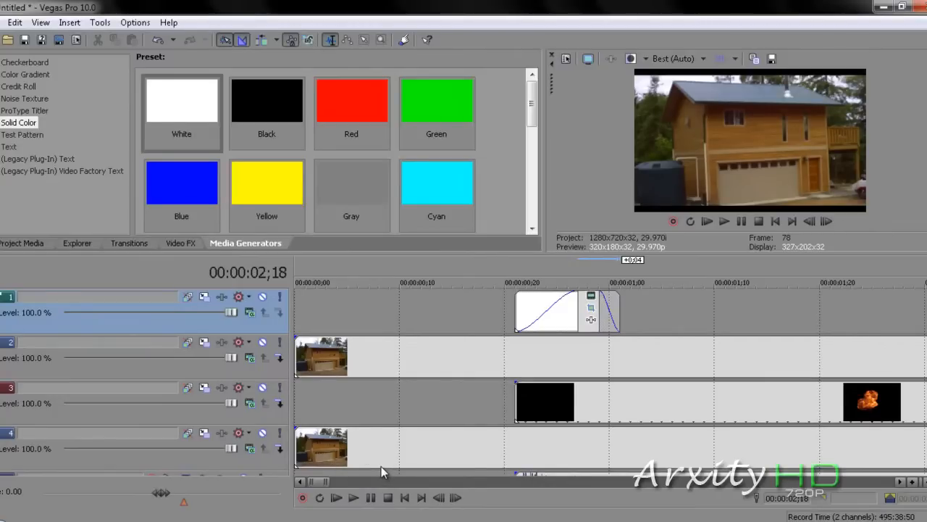
pyautogui.moveTo(298, 486)
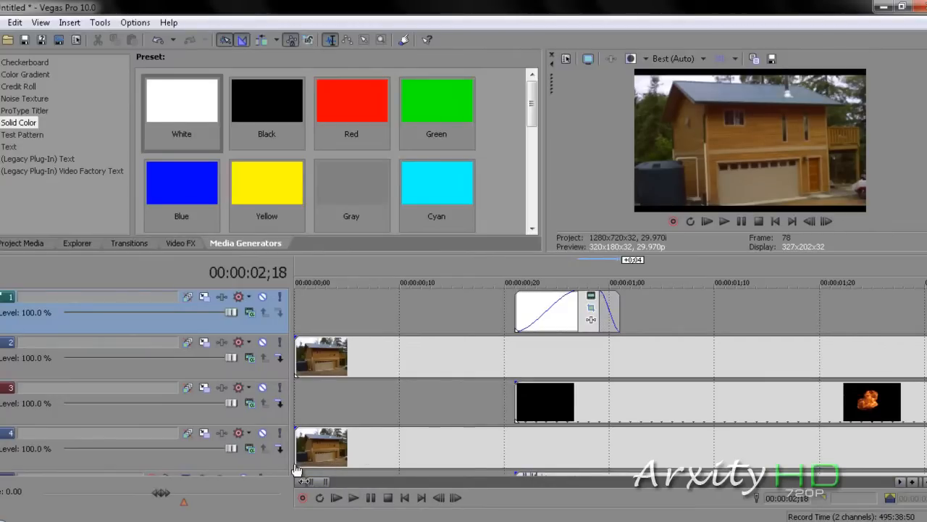